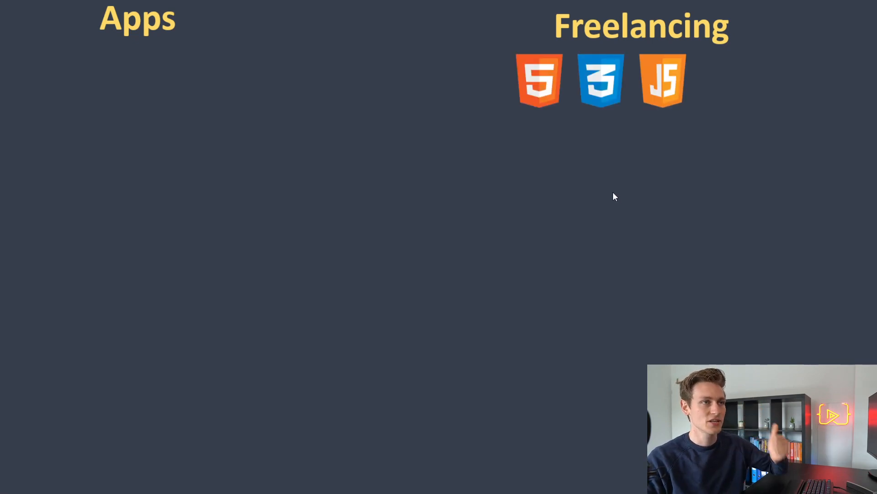
mouse_move(597, 189)
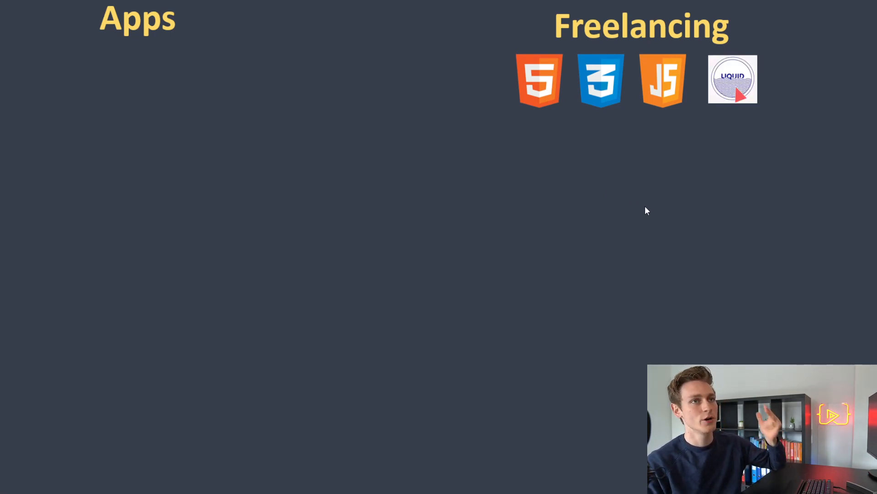
mouse_move(714, 264)
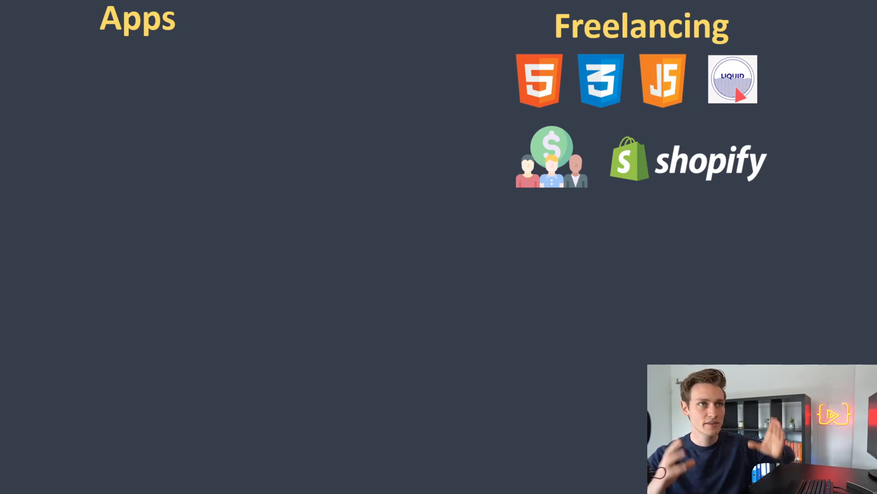
mouse_move(462, 329)
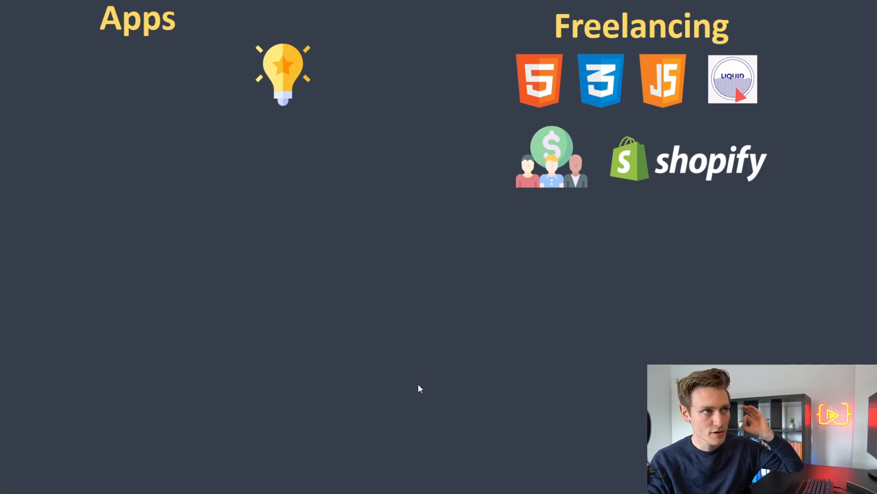
mouse_move(452, 384)
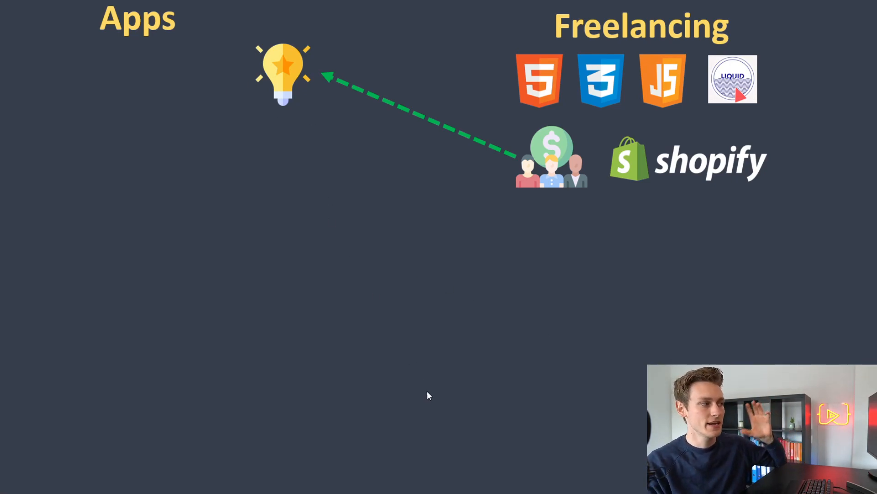
mouse_move(480, 391)
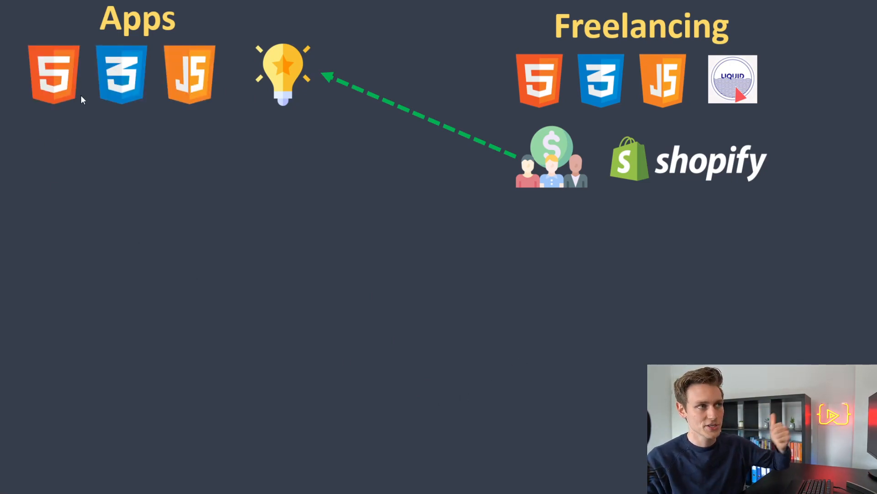
mouse_move(202, 83)
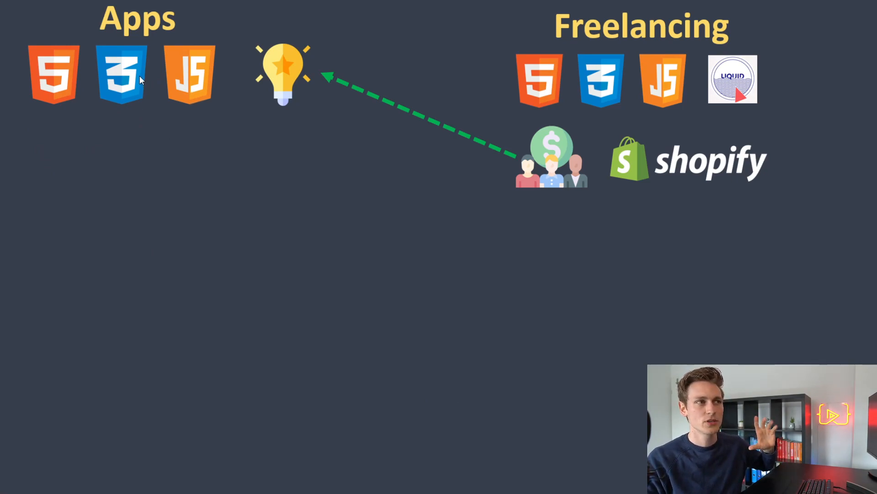
mouse_move(222, 185)
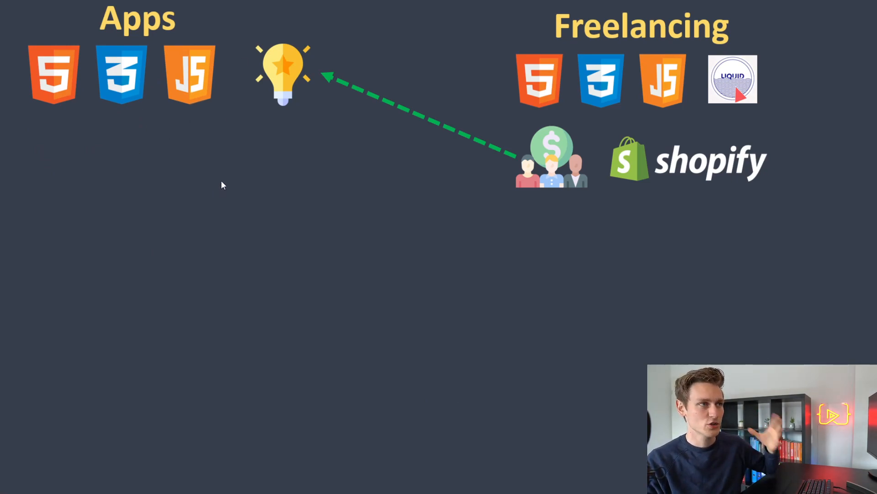
mouse_move(266, 209)
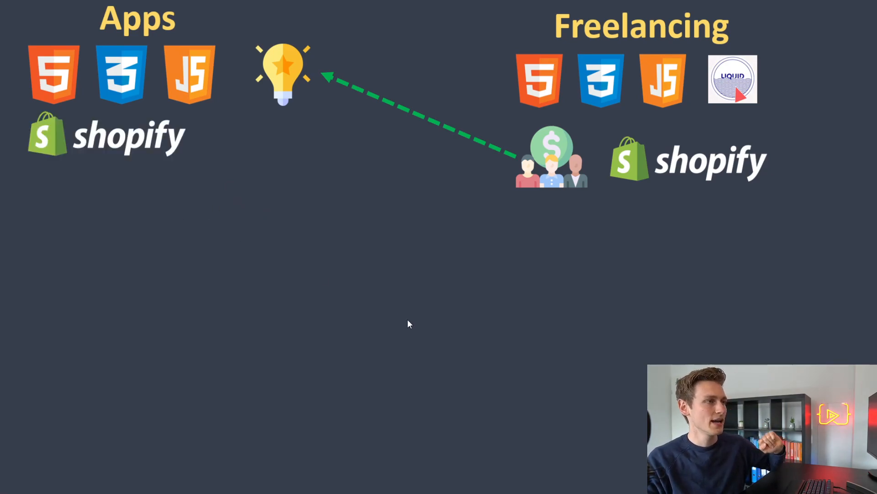
mouse_move(401, 337)
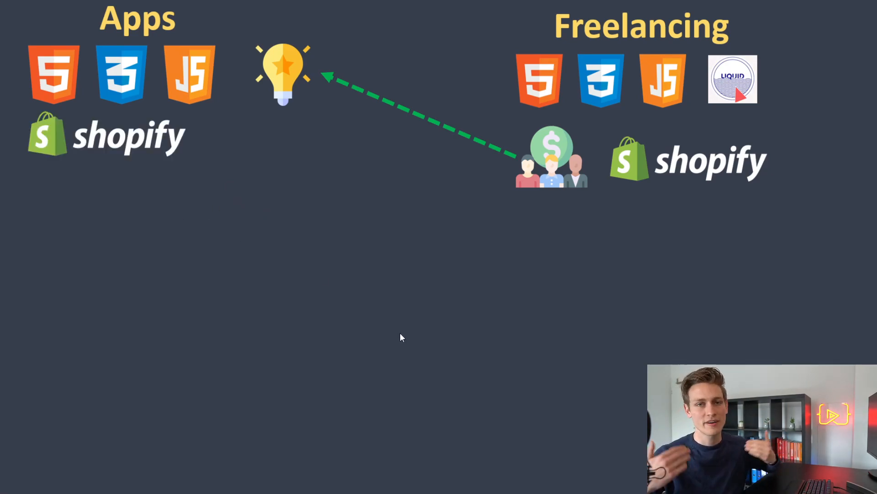
mouse_move(733, 180)
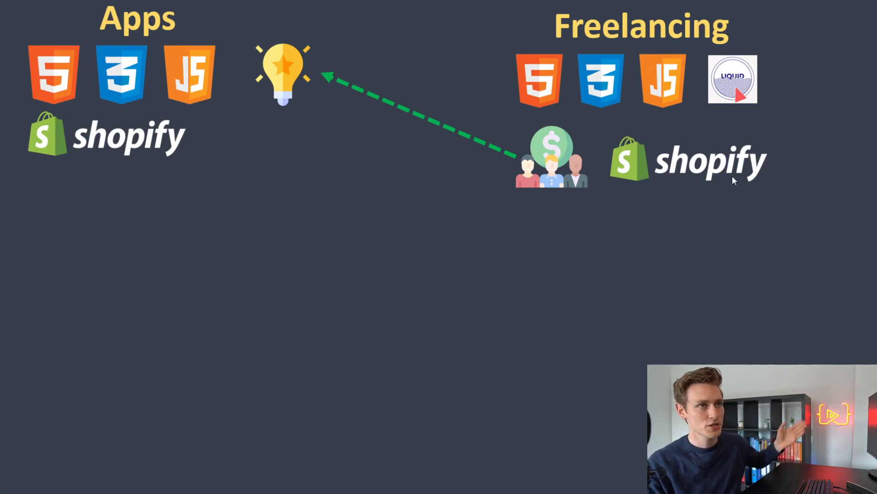
mouse_move(752, 222)
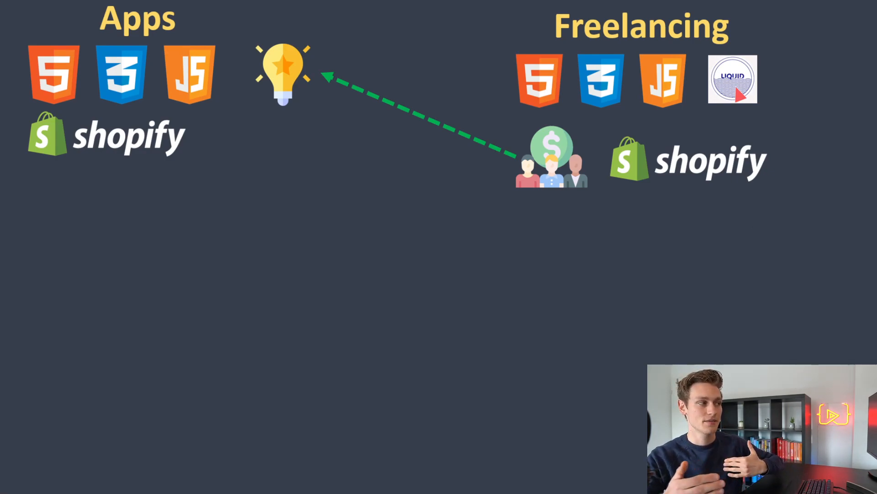
mouse_move(364, 320)
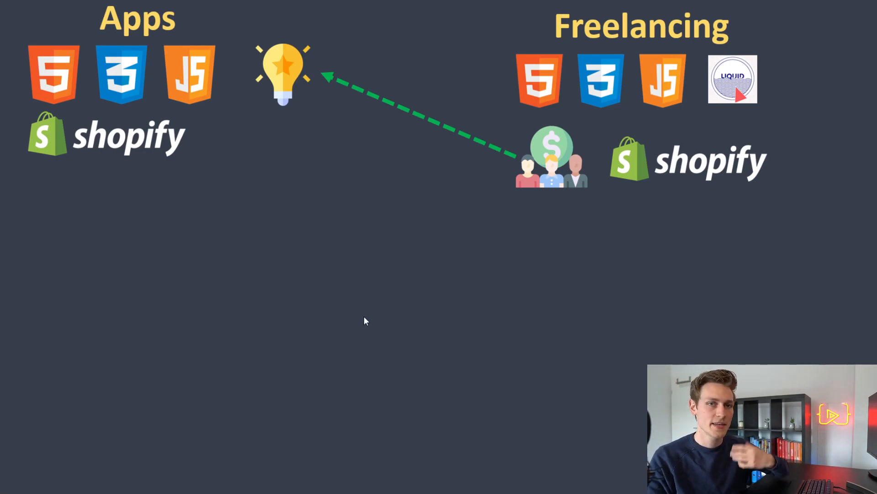
mouse_move(390, 327)
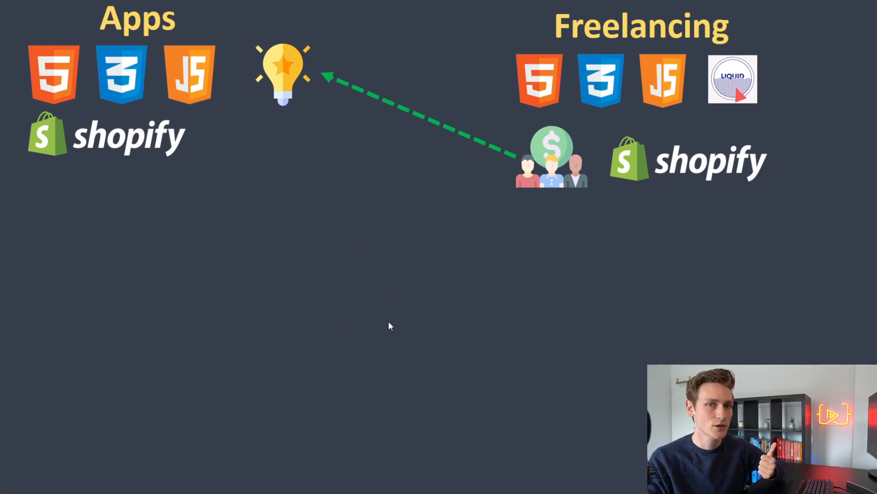
mouse_move(385, 380)
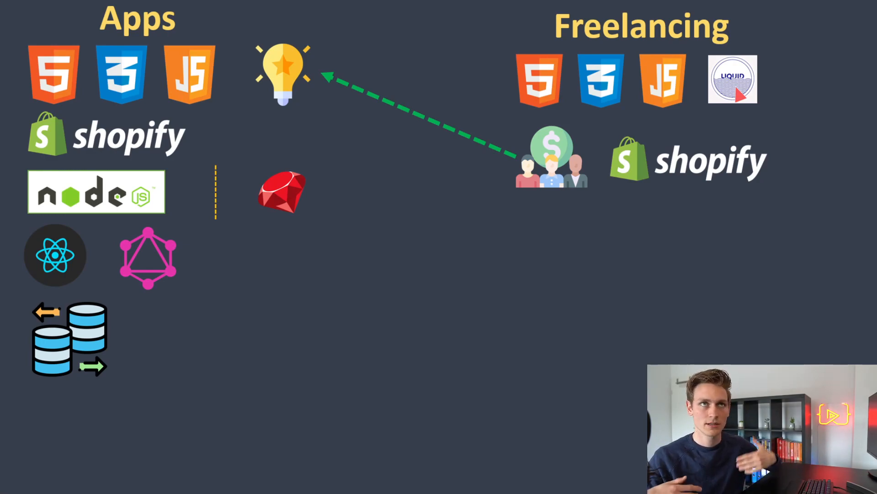
mouse_move(287, 442)
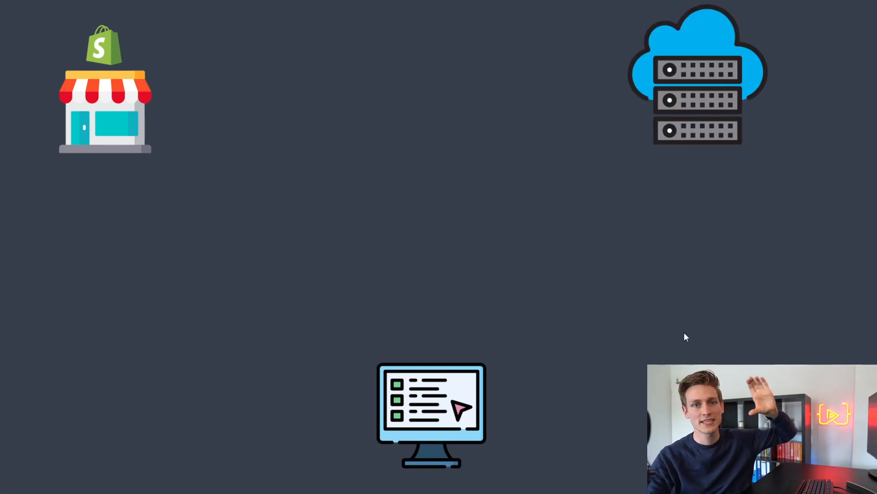
mouse_move(614, 338)
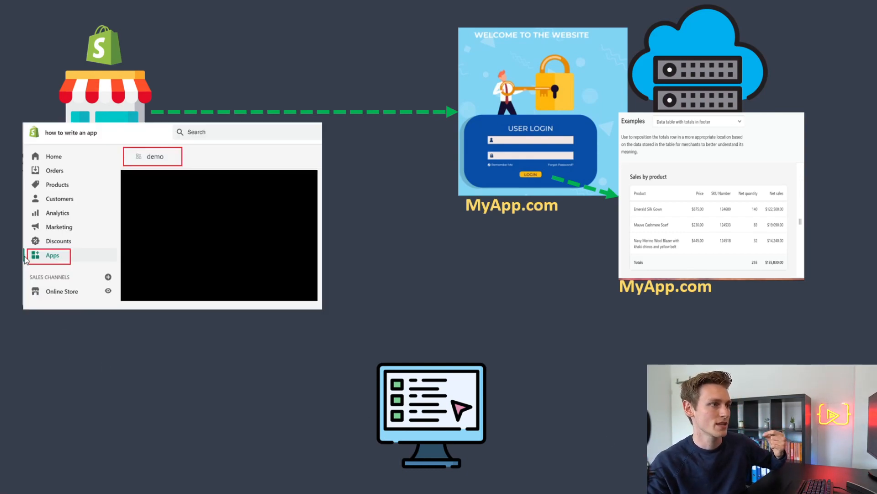
mouse_move(139, 174)
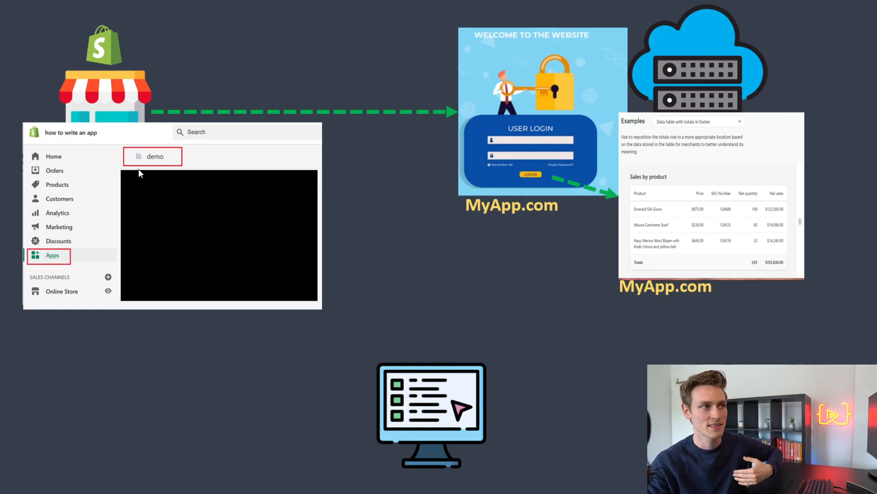
mouse_move(217, 201)
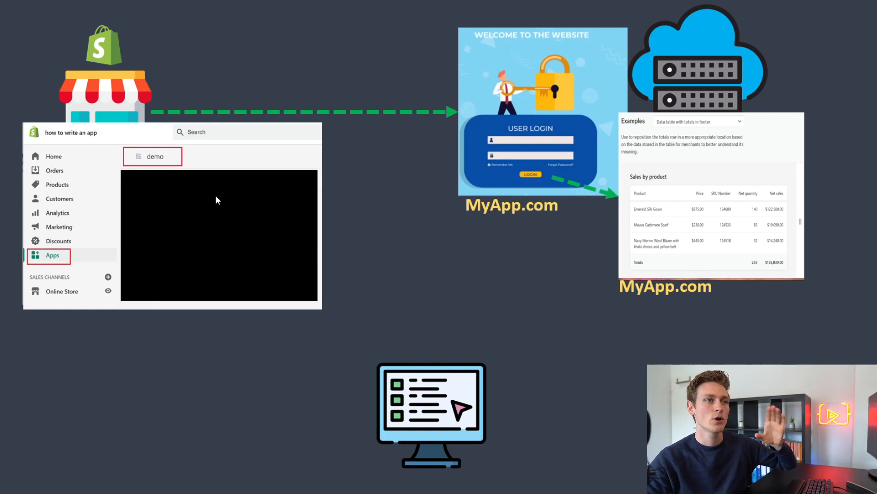
mouse_move(80, 148)
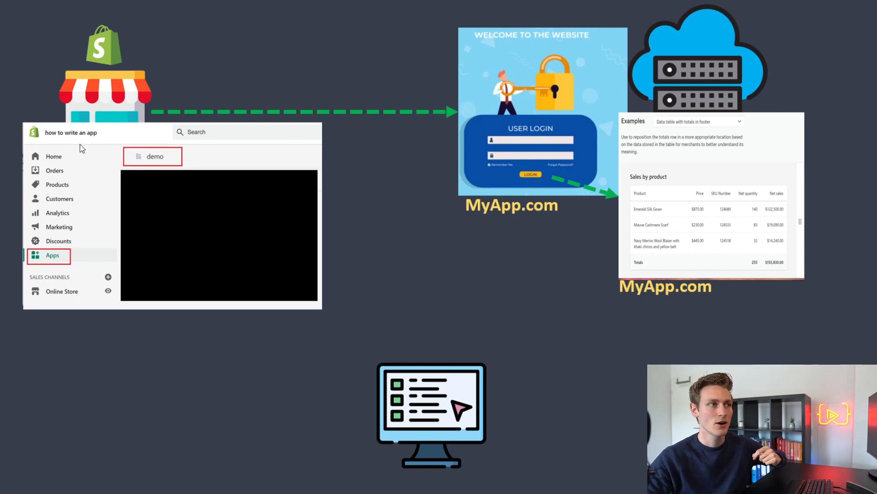
mouse_move(767, 213)
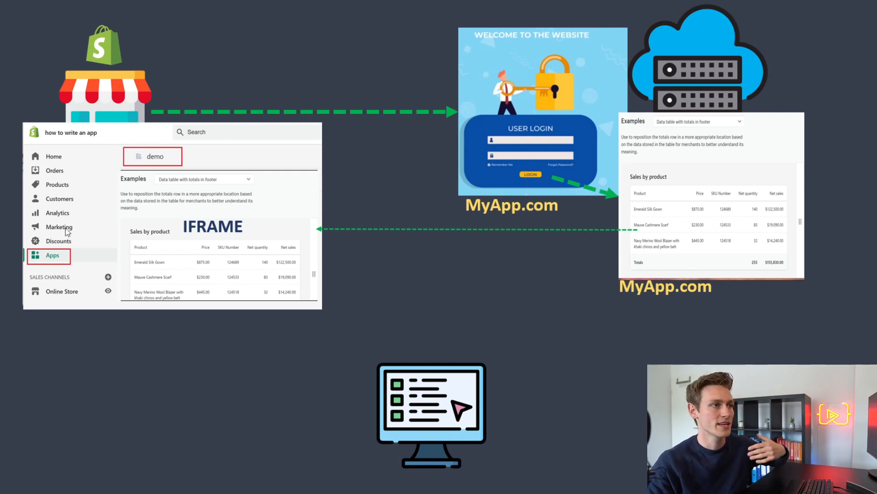
mouse_move(285, 202)
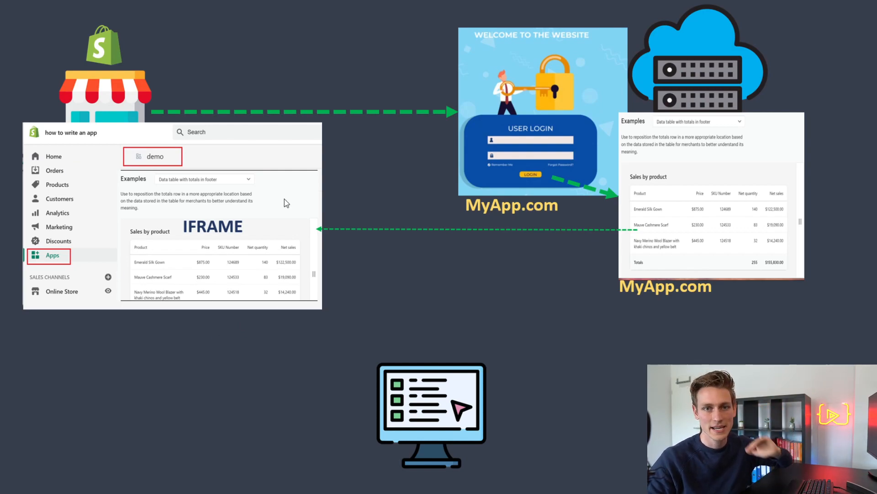
mouse_move(619, 403)
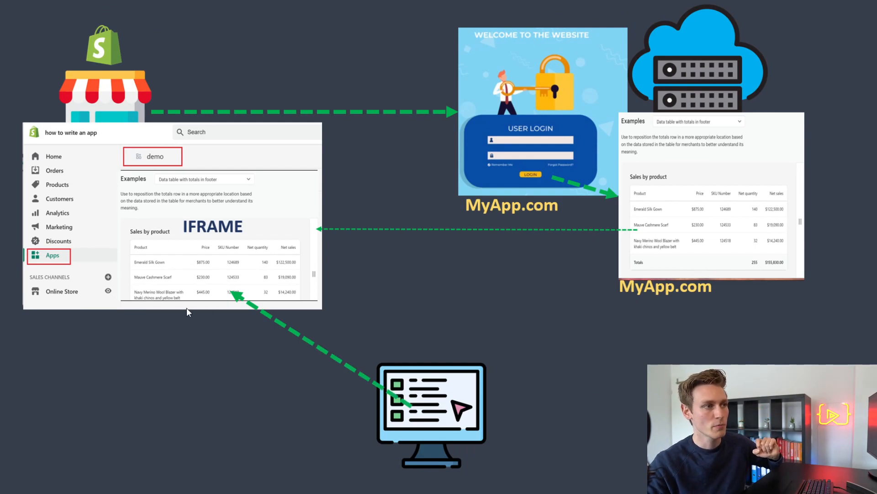
mouse_move(205, 412)
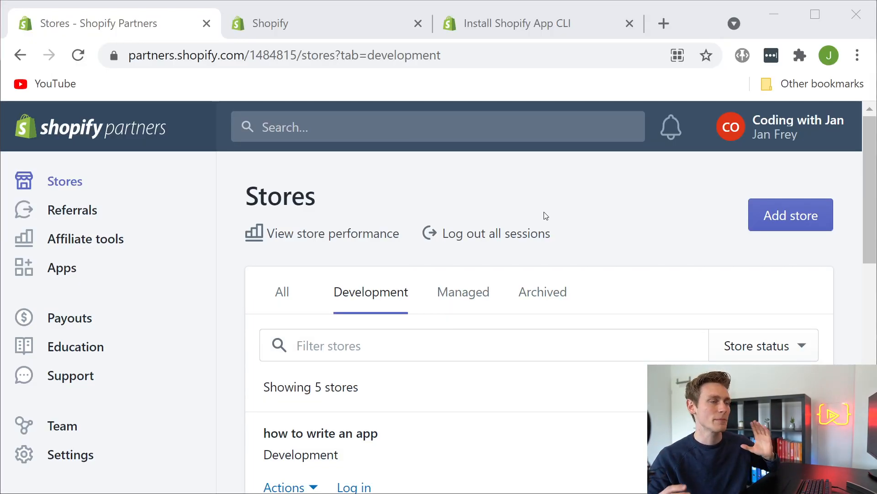
mouse_move(142, 171)
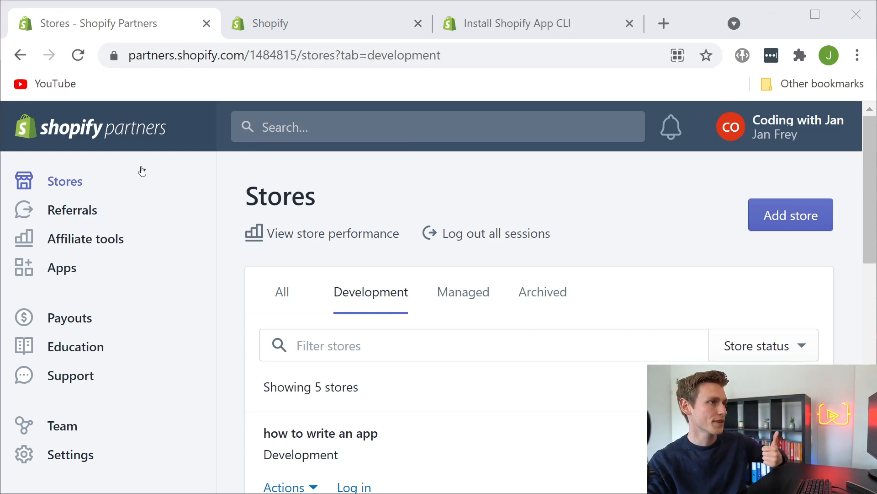
mouse_move(162, 127)
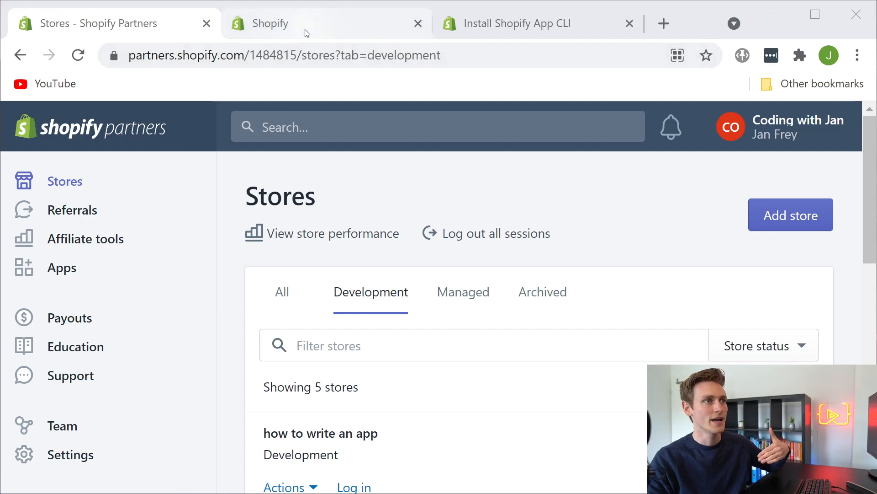
mouse_move(319, 23)
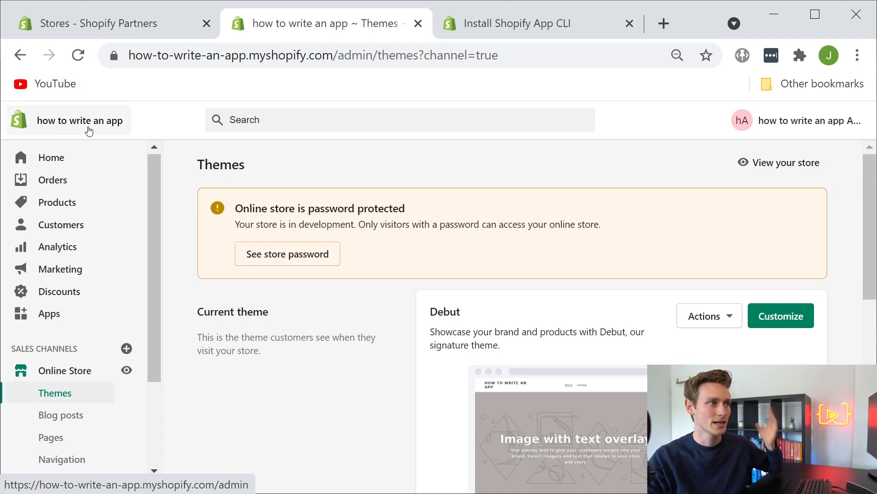
View the how to write an app store's Apps page, then the Install Shopify App CLI guide.
click(48, 313)
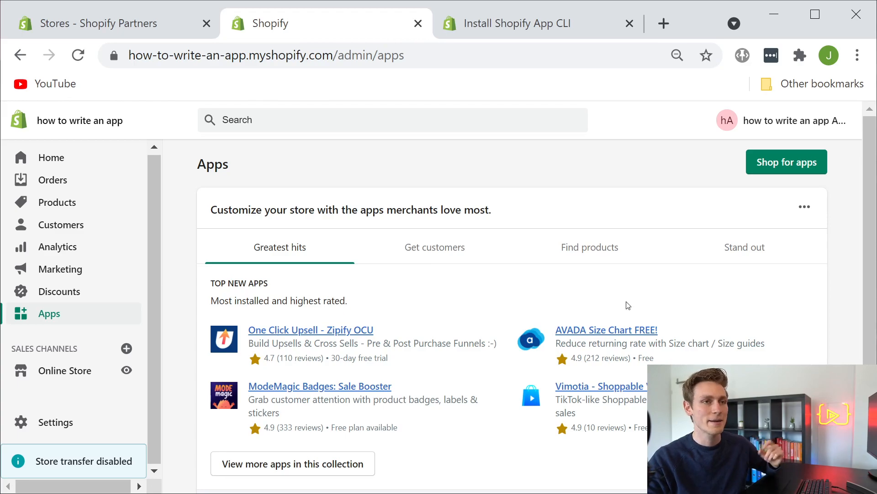
click(515, 23)
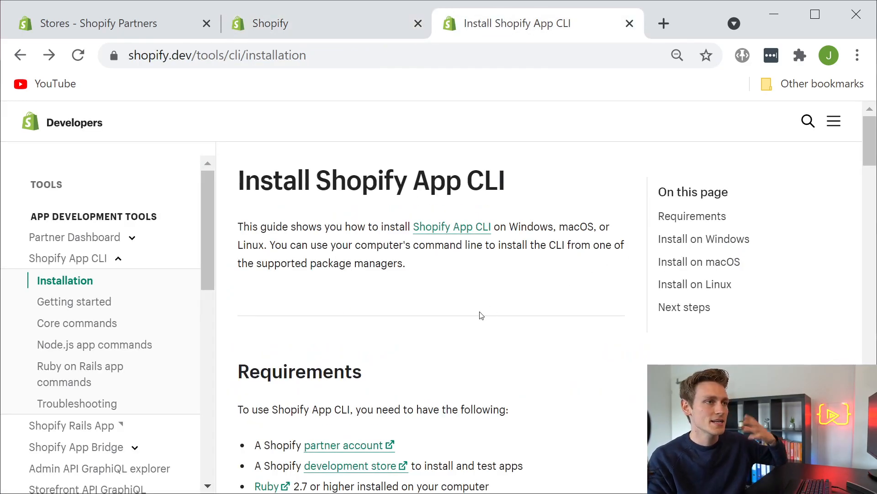
triple_click(371, 180)
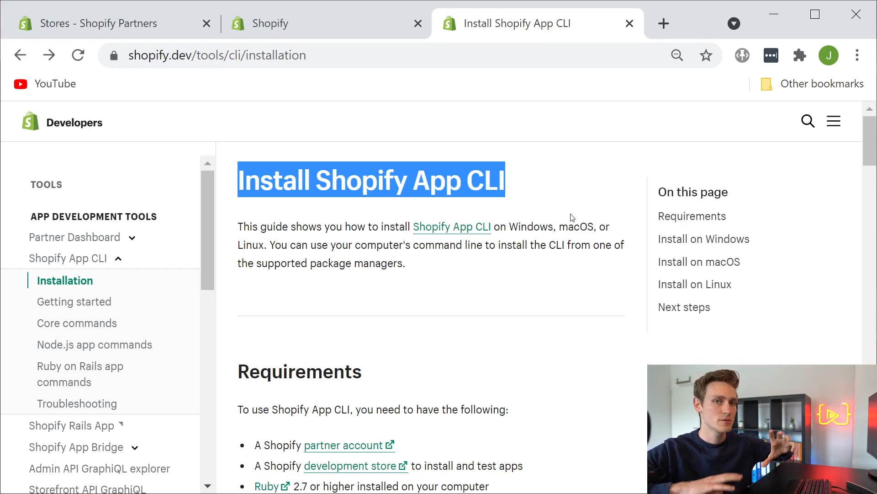
scroll(down, 3)
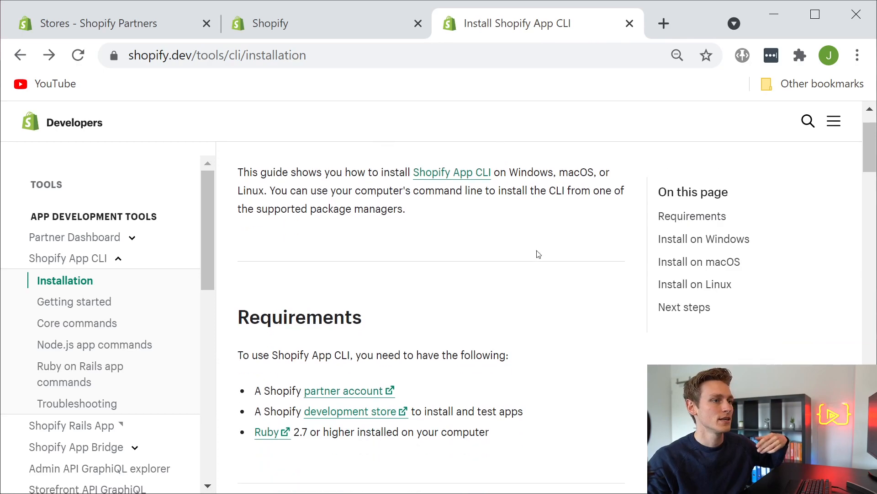
scroll(down, 3)
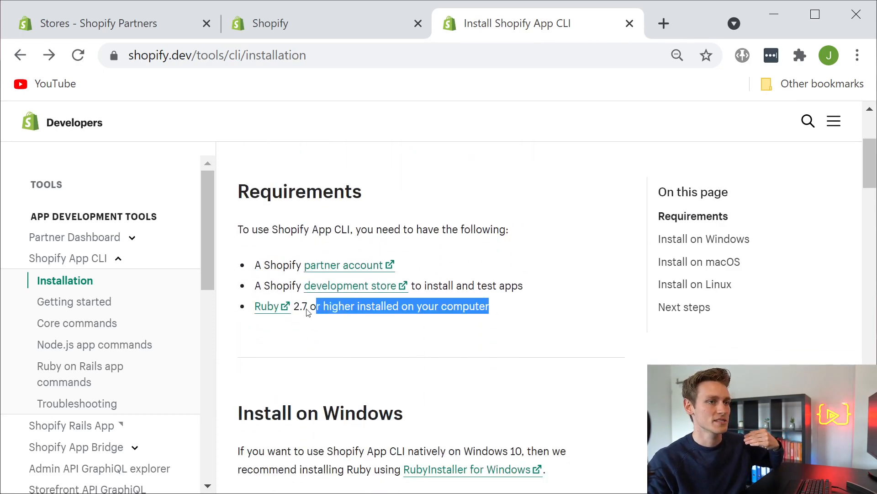
click(396, 313)
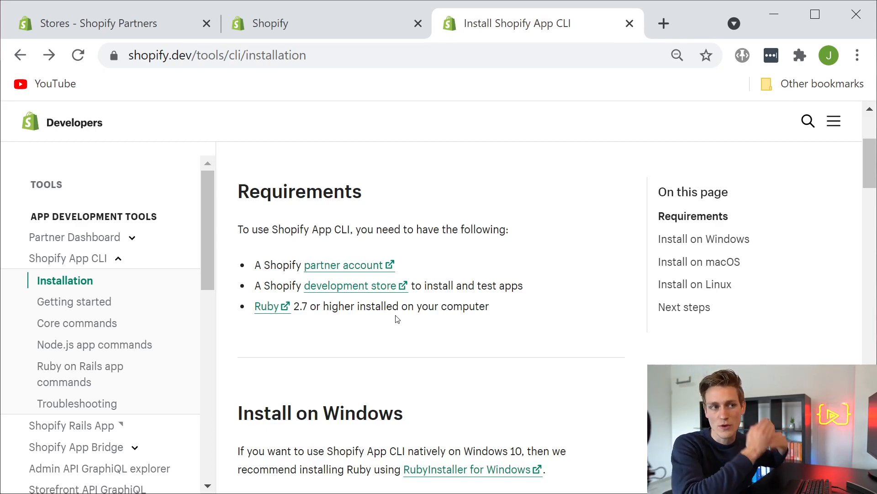
mouse_move(306, 325)
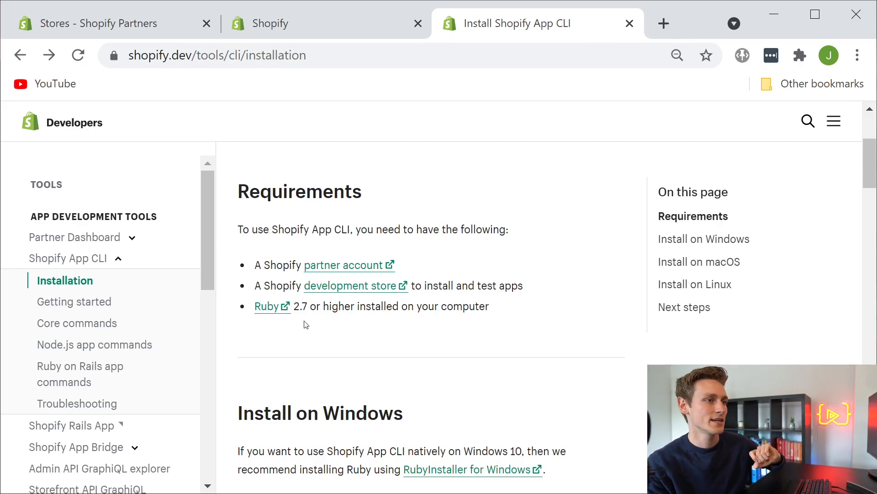
mouse_move(540, 314)
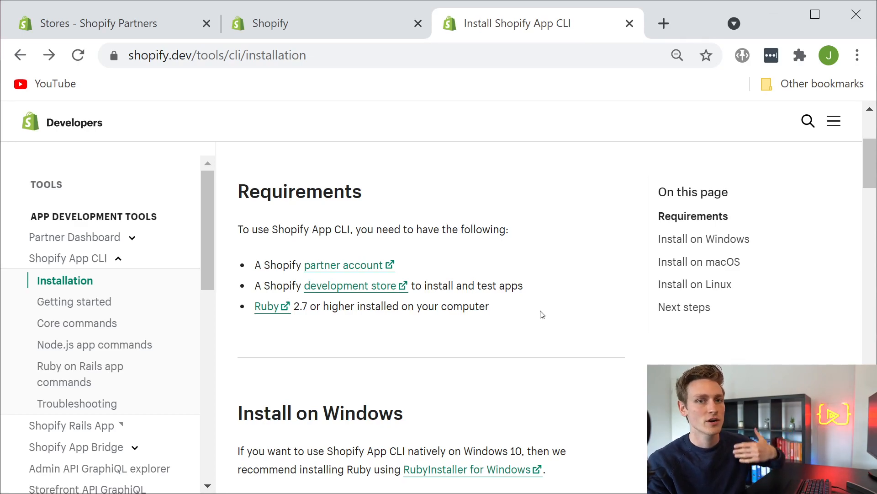
mouse_move(513, 309)
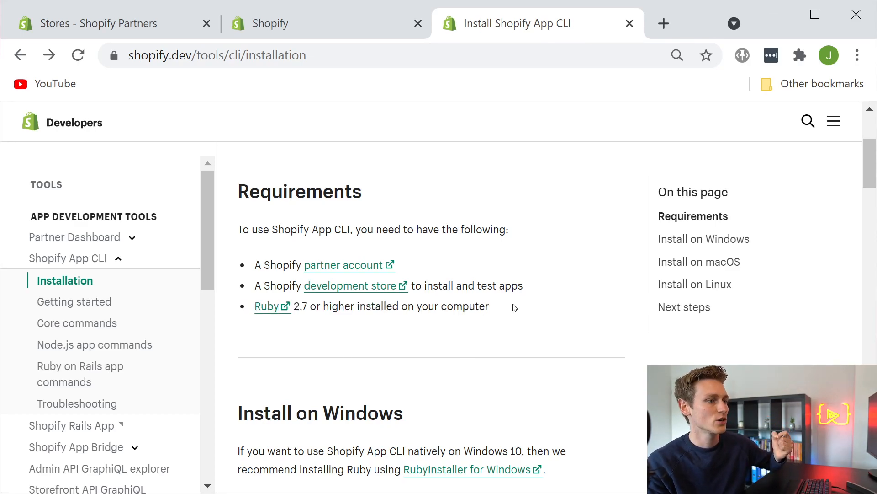
scroll(down, 3)
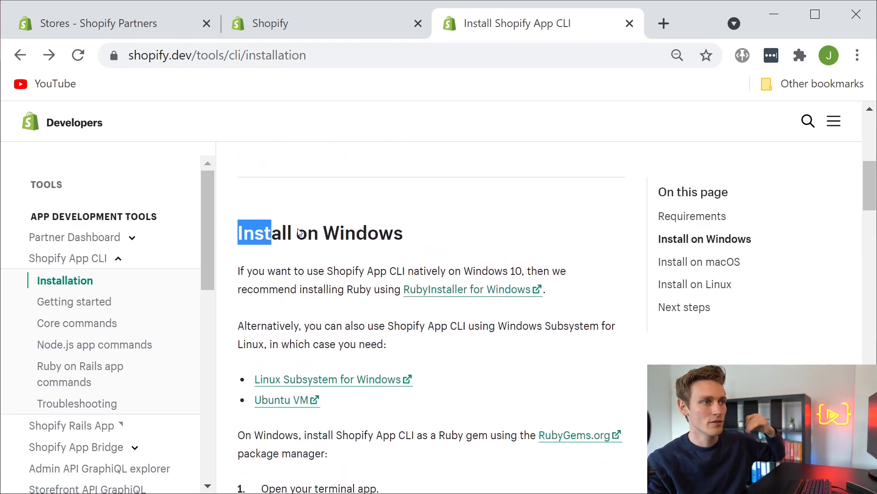
scroll(down, 3)
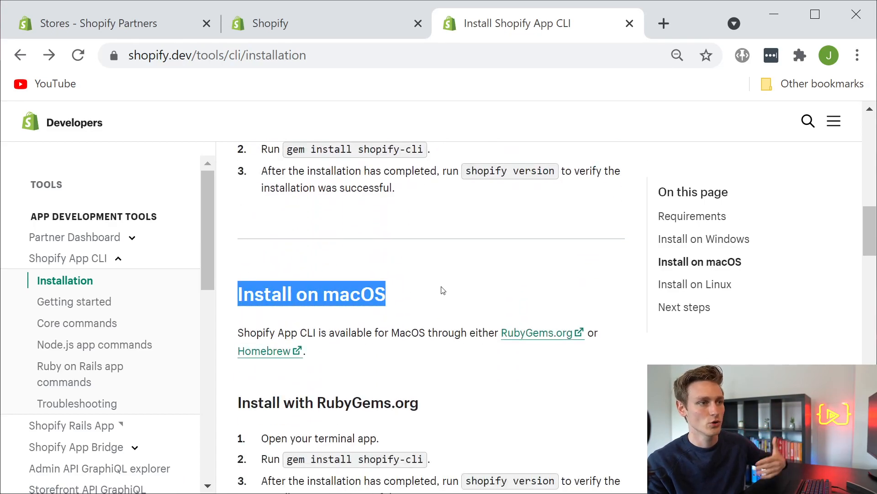
scroll(up, 3)
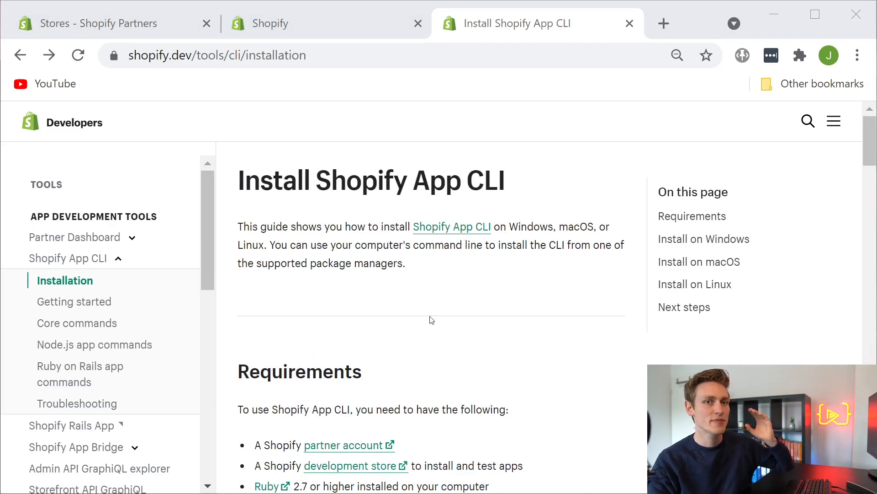
mouse_move(523, 328)
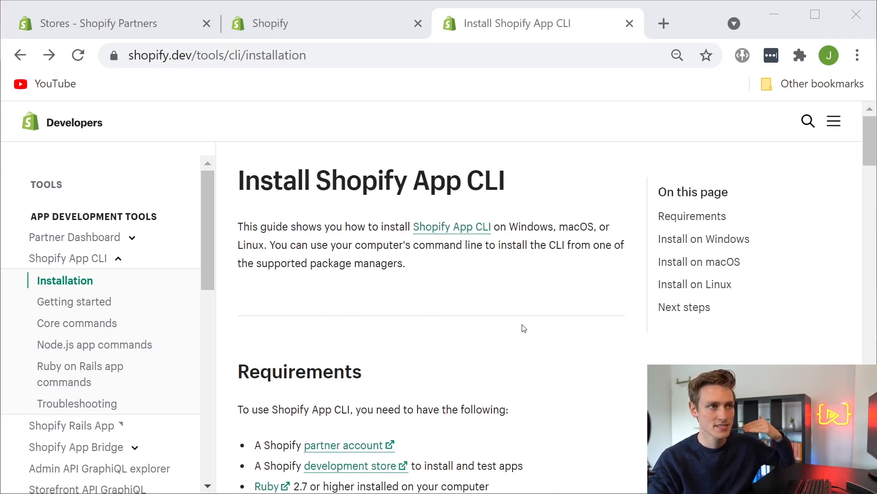
mouse_move(486, 330)
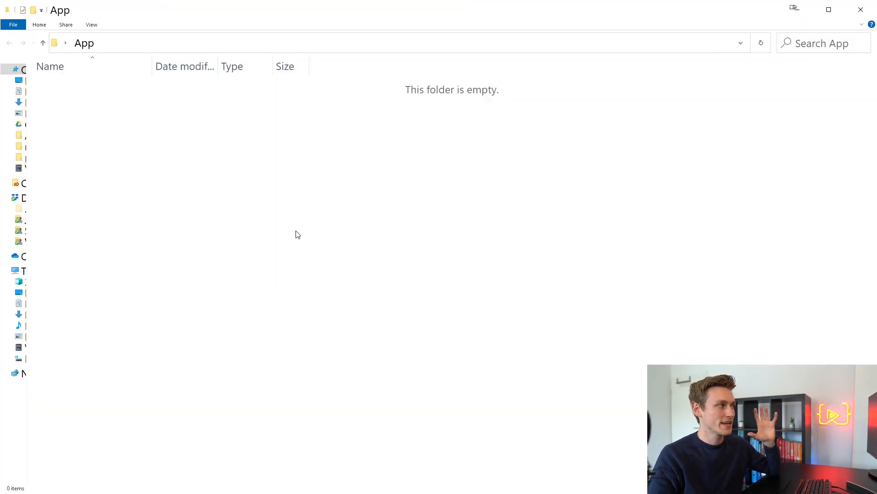
mouse_move(312, 169)
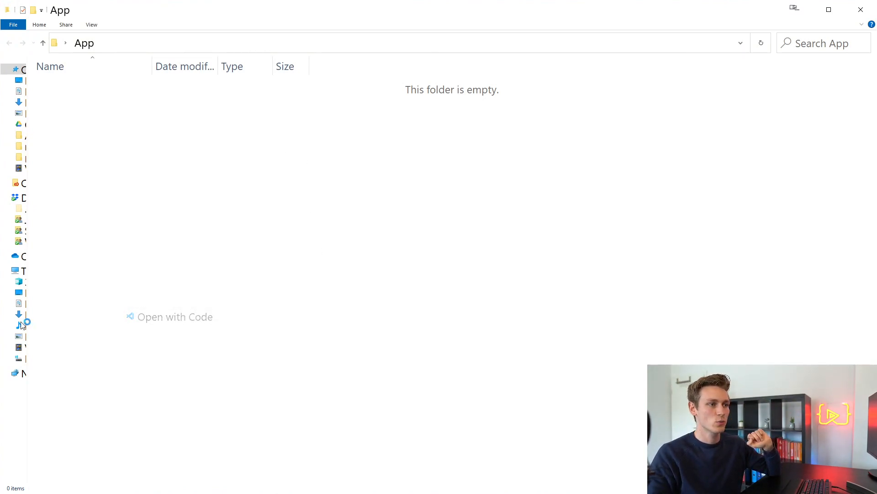
Open the empty App folder with Code from File Explorer.
click(175, 317)
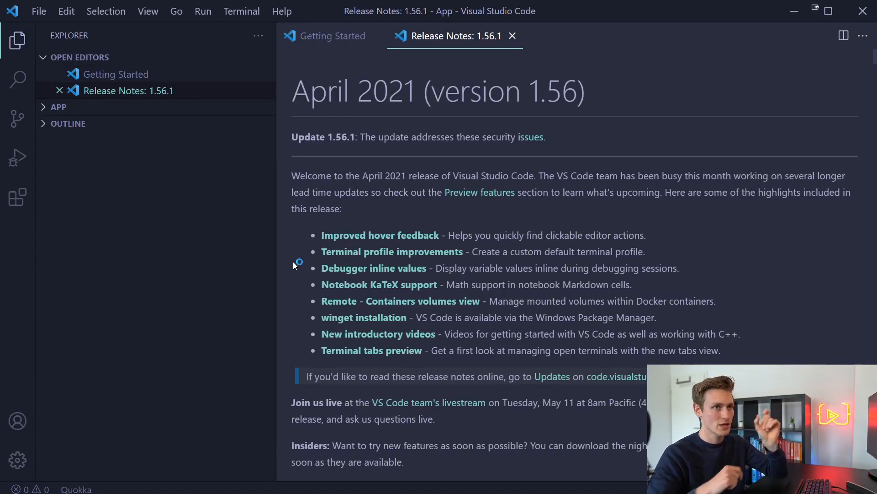
Close the release notes and Getting Started tabs and open the integrated terminal.
click(511, 36)
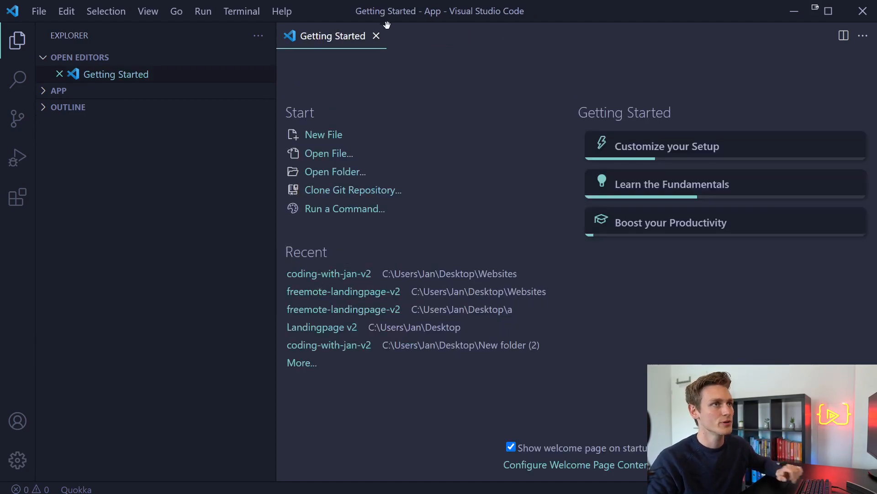
click(376, 35)
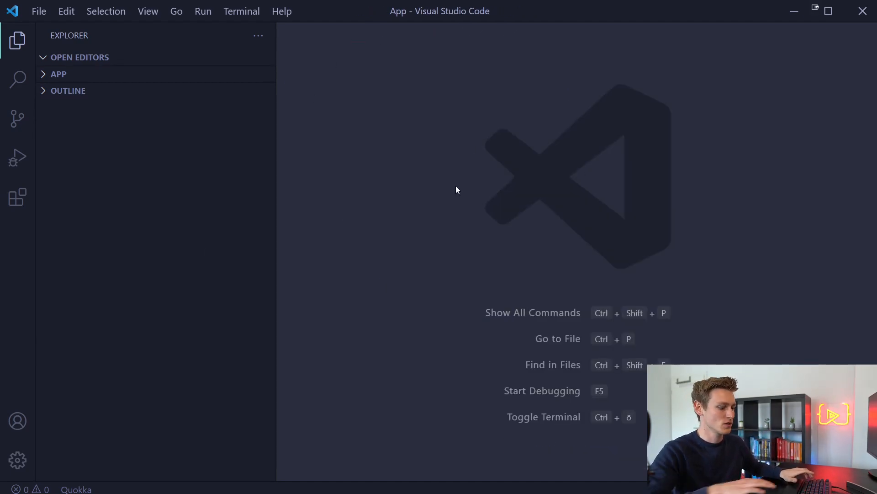
key(Ctrl+Shift+P)
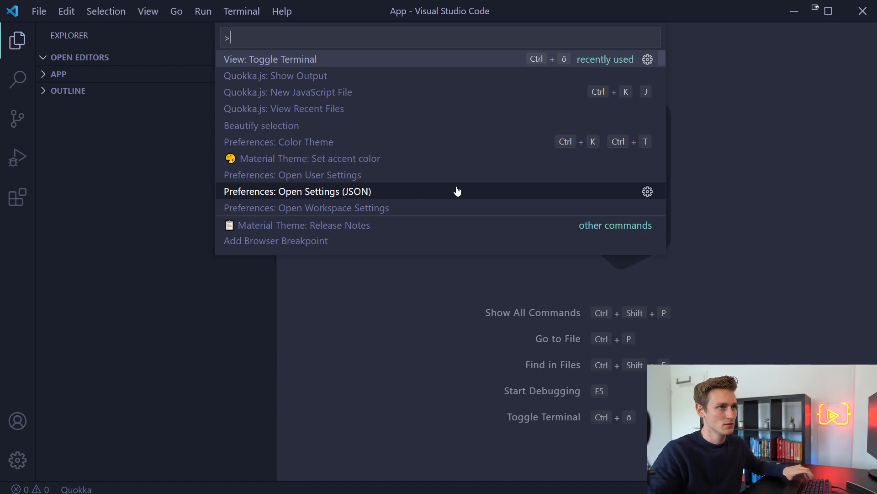
click(17, 461)
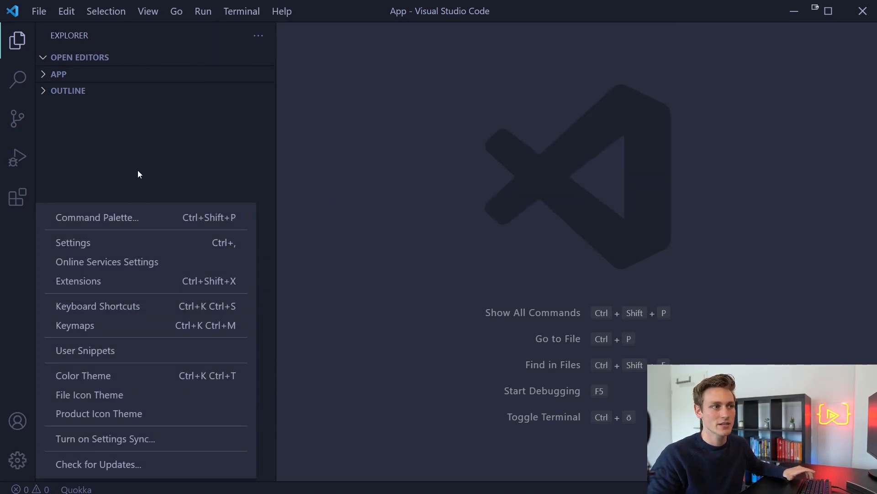
click(97, 217)
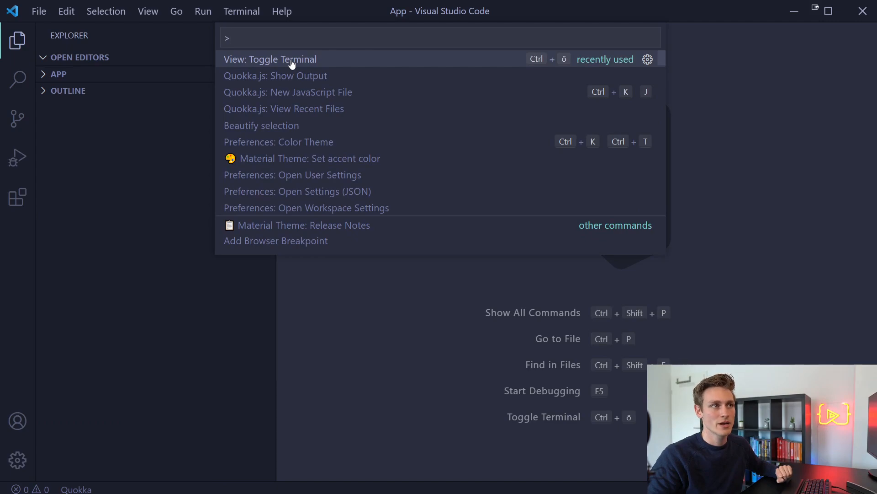
click(269, 58)
text(shopify create)
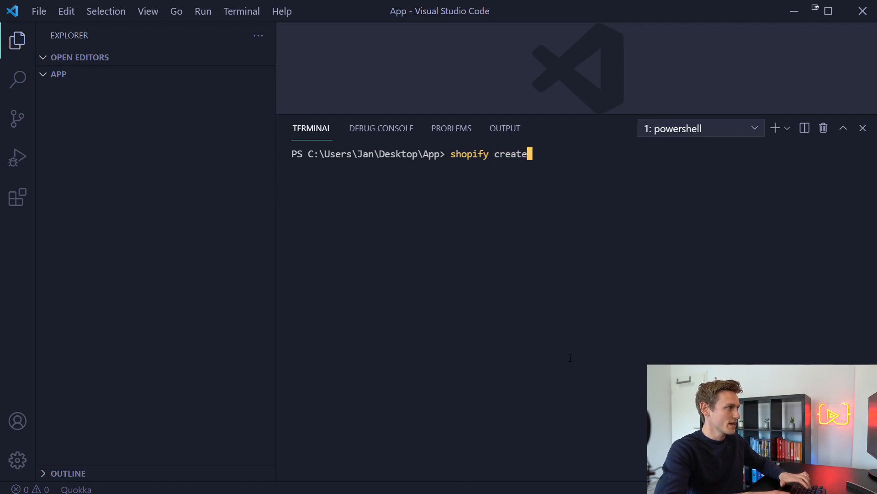
Run shopify create, name the app 'demo app', and choose a public app.
key(Return)
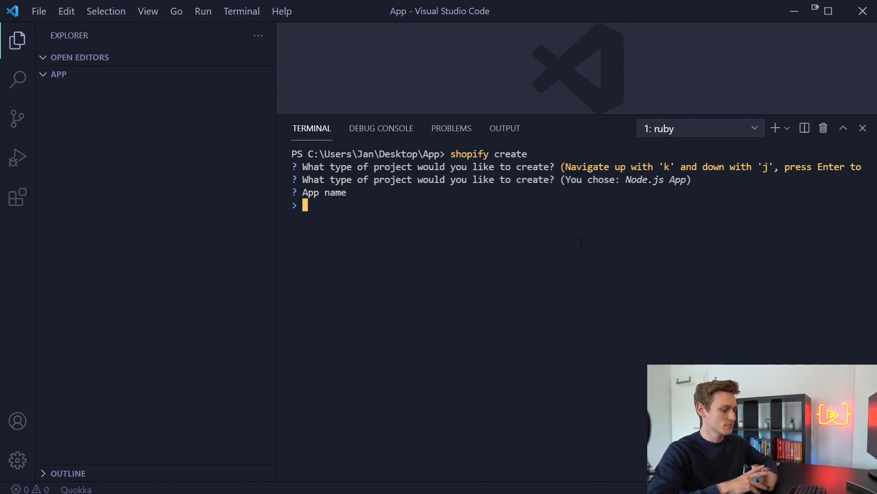
text(demo app)
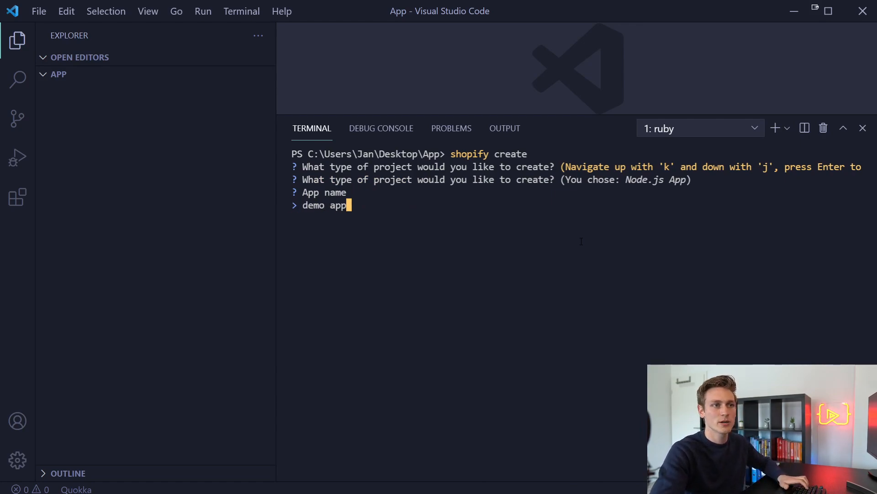
key(Return)
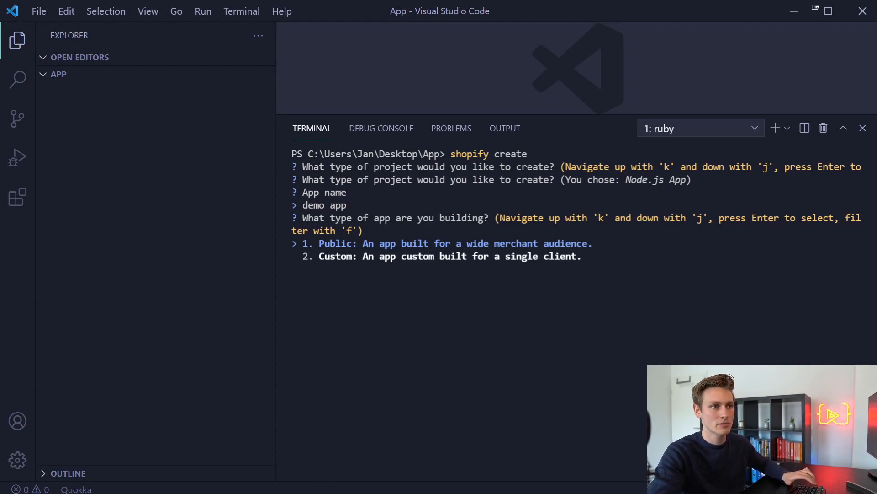
key(Return)
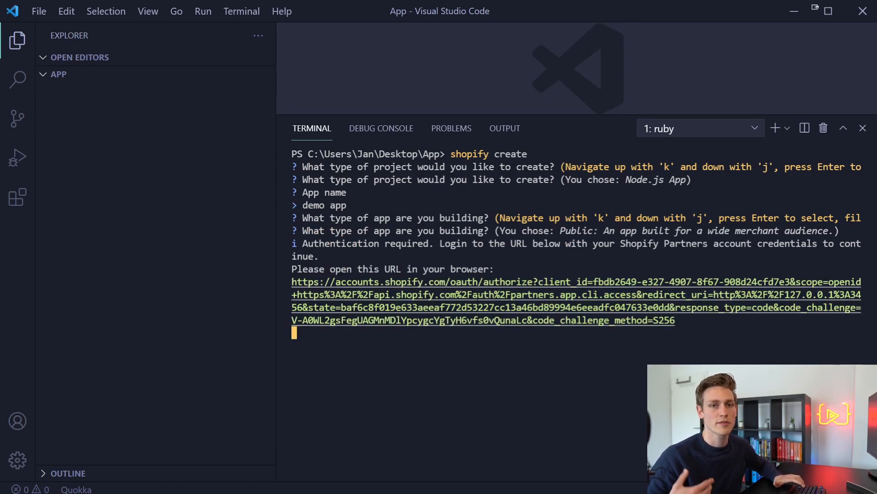
mouse_move(533, 294)
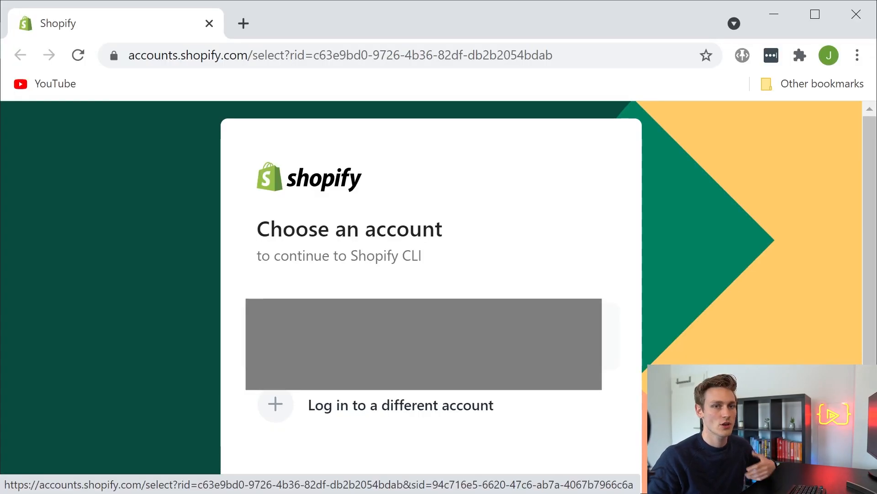
Log in to the Shopify CLI with the partner account and close the success page.
click(424, 344)
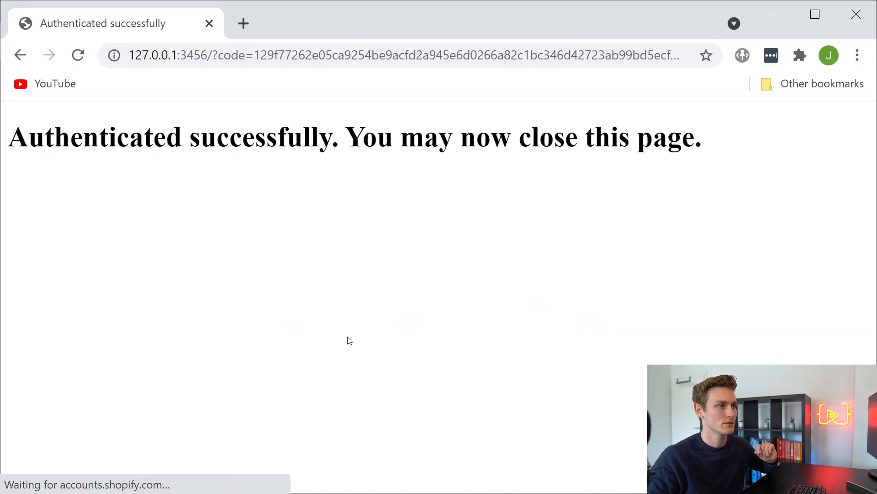
mouse_move(855, 15)
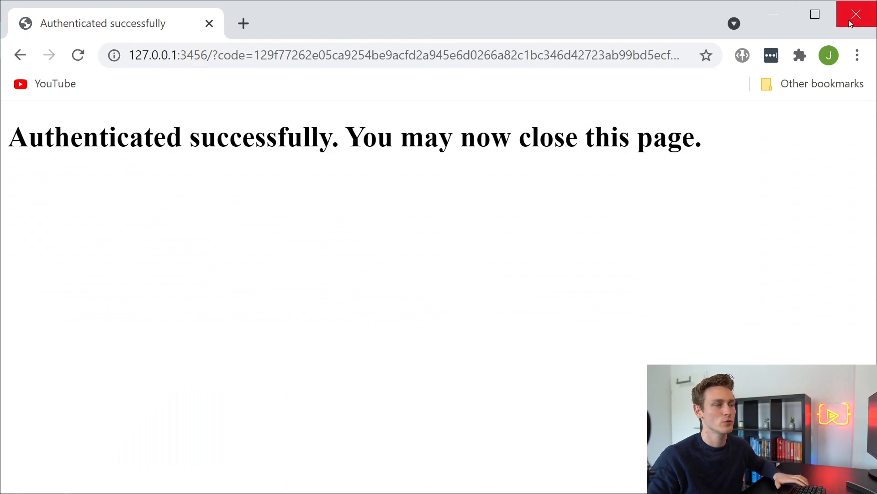
click(856, 15)
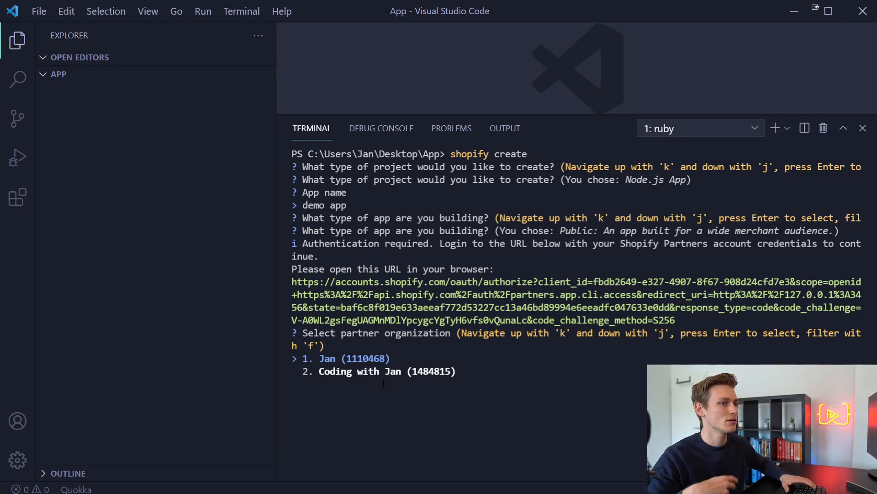
Select the second partner organization for demo app.
key(Return)
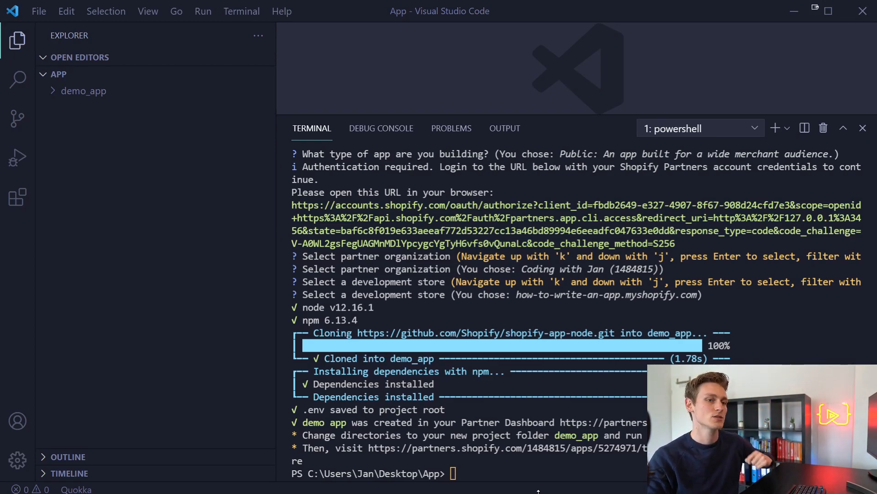
Retry shopify serve, then change the terminal directory into demo_app.
text(sho)
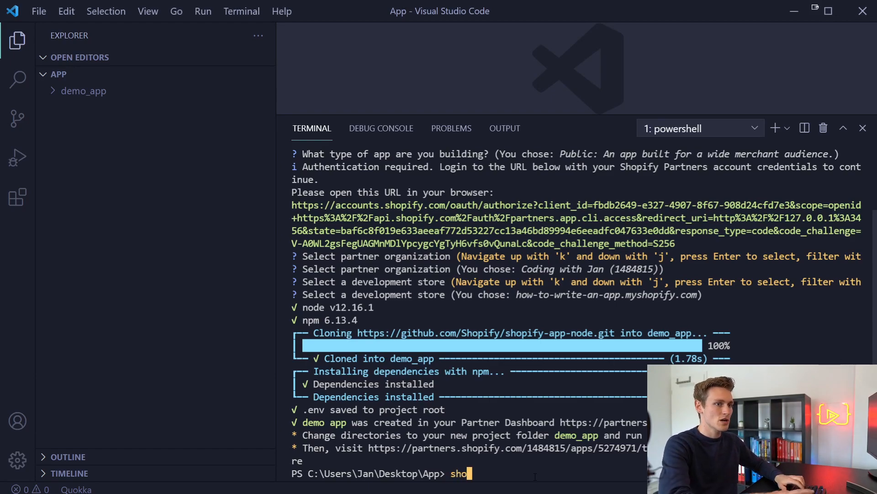
text(pify serve)
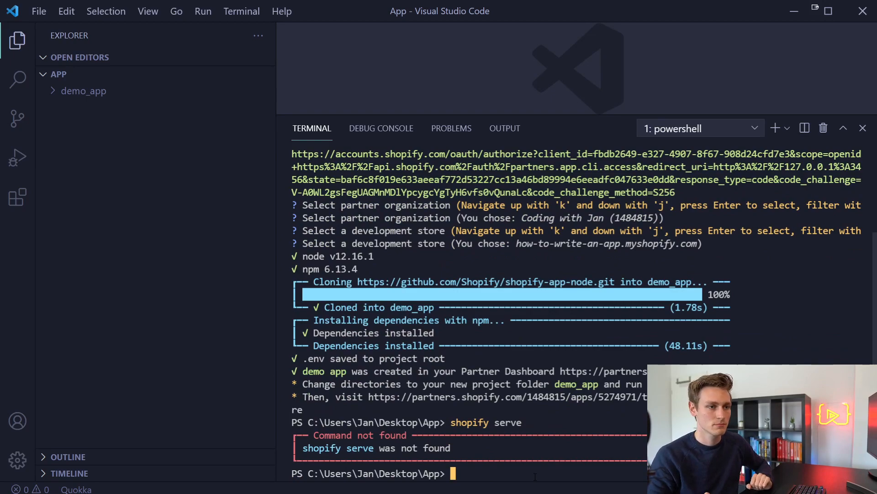
text(shopify)
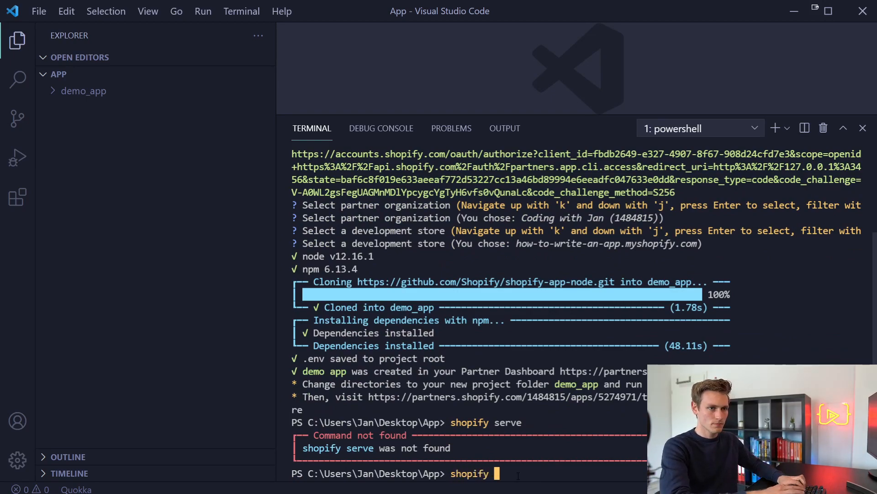
text(serve)
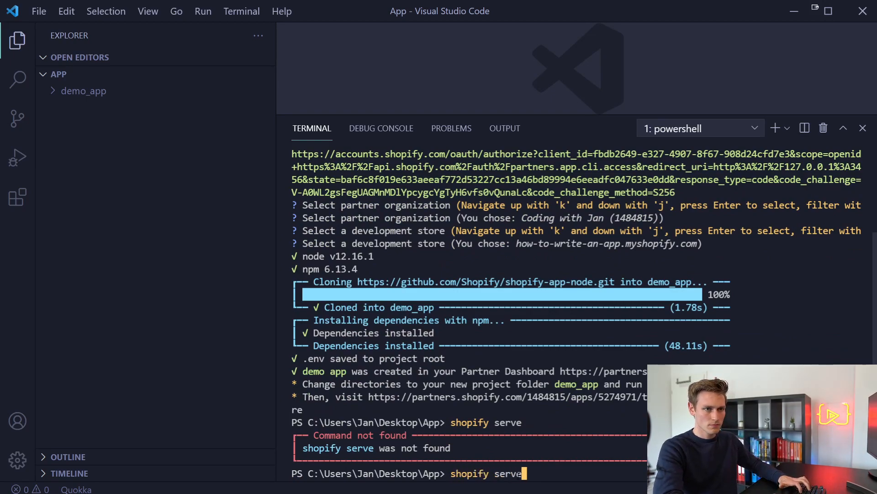
key(Return)
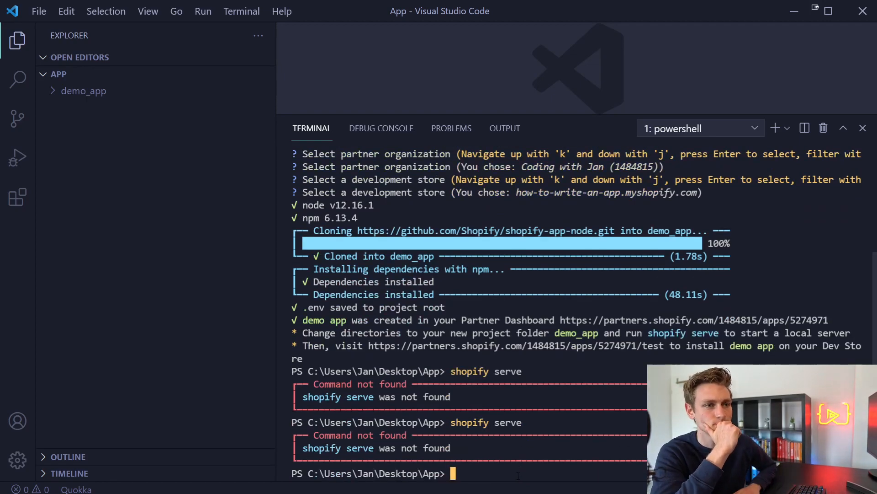
mouse_move(82, 90)
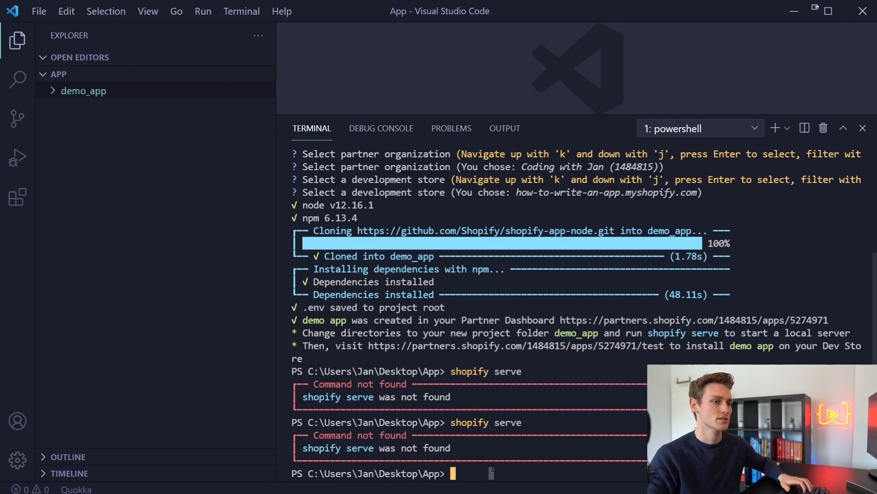
text(cd de)
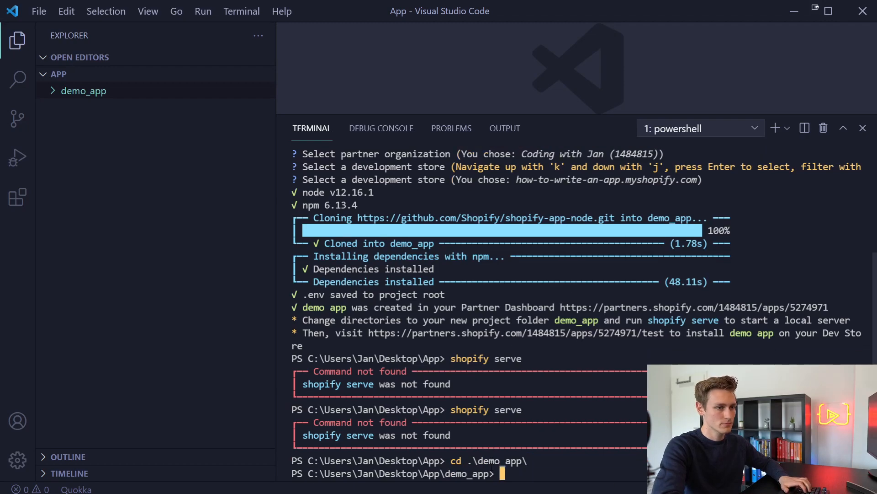
text(shop)
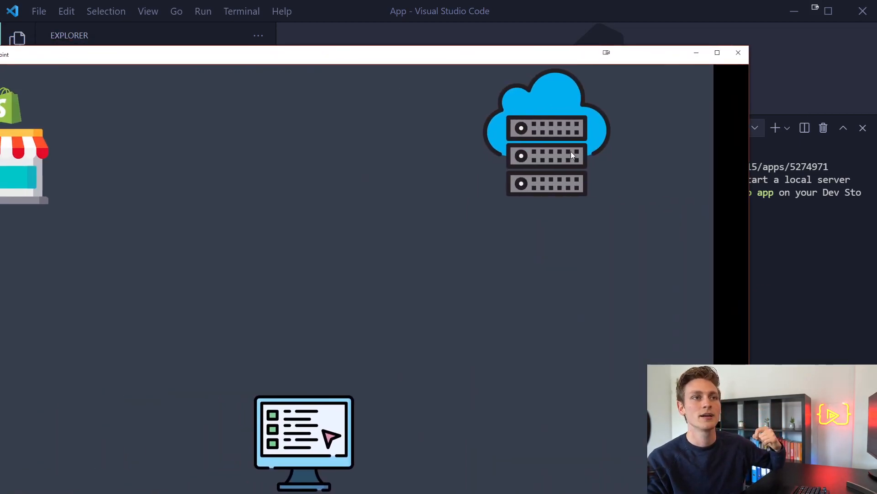
mouse_move(527, 217)
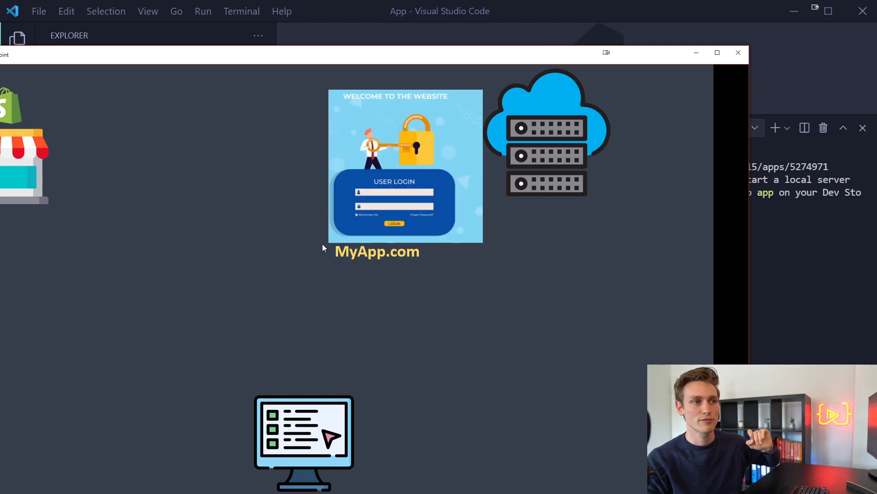
mouse_move(413, 267)
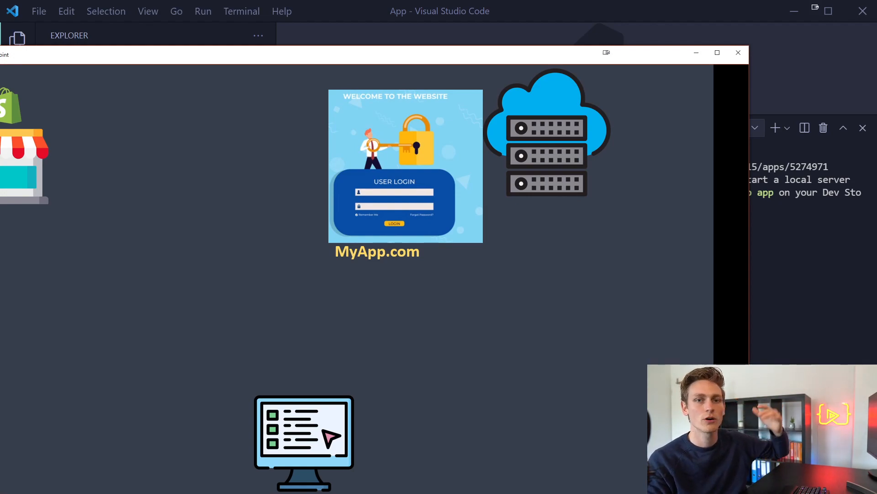
Advance the diagram to show the MyApp.com login page beside the cloud server.
click(738, 53)
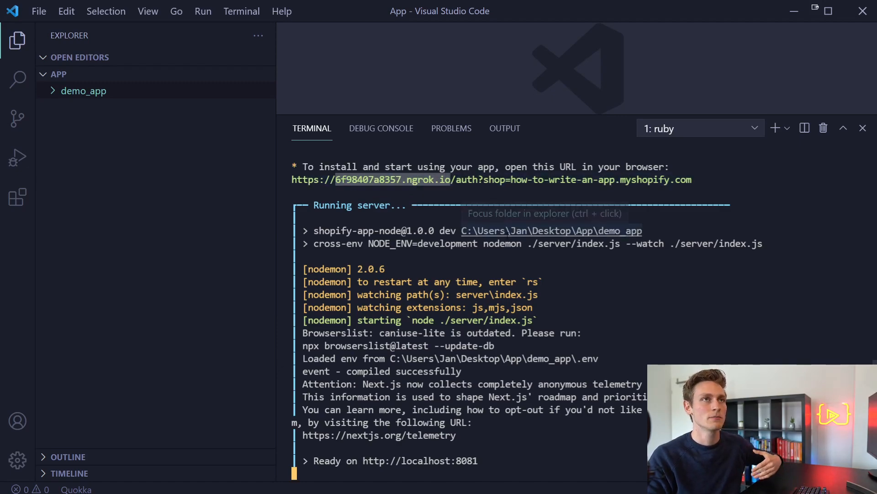
mouse_move(548, 263)
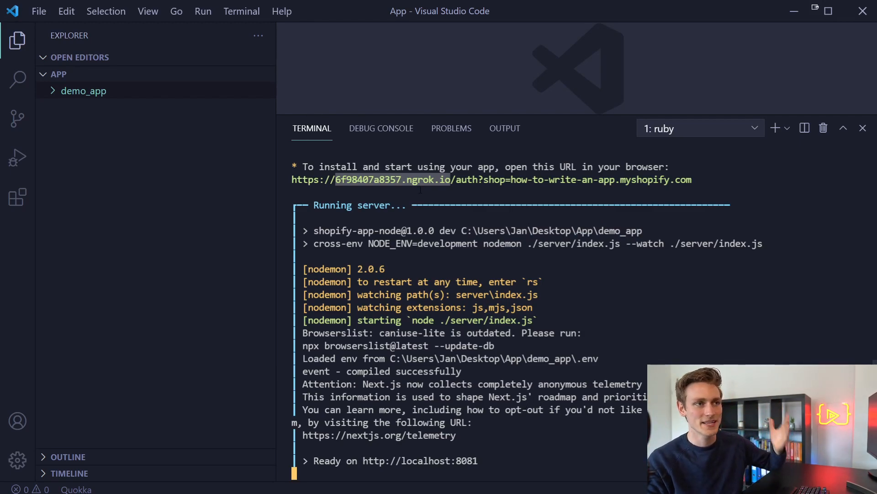
mouse_move(470, 185)
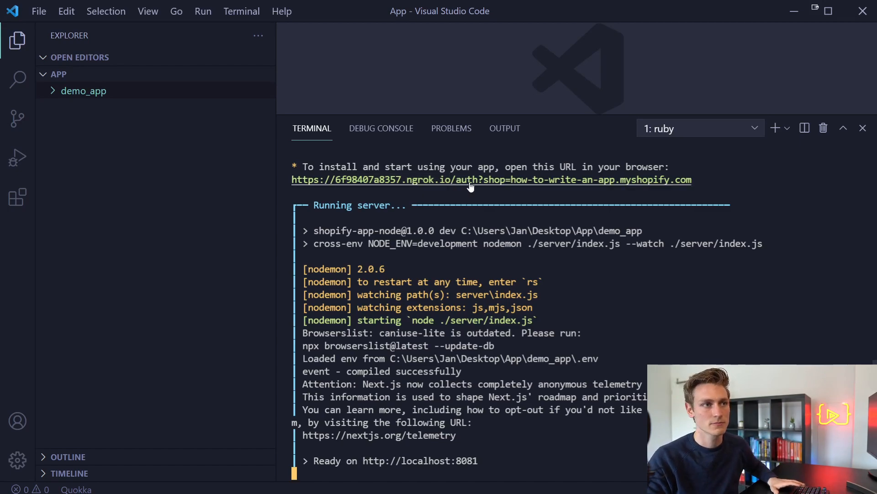
mouse_move(468, 186)
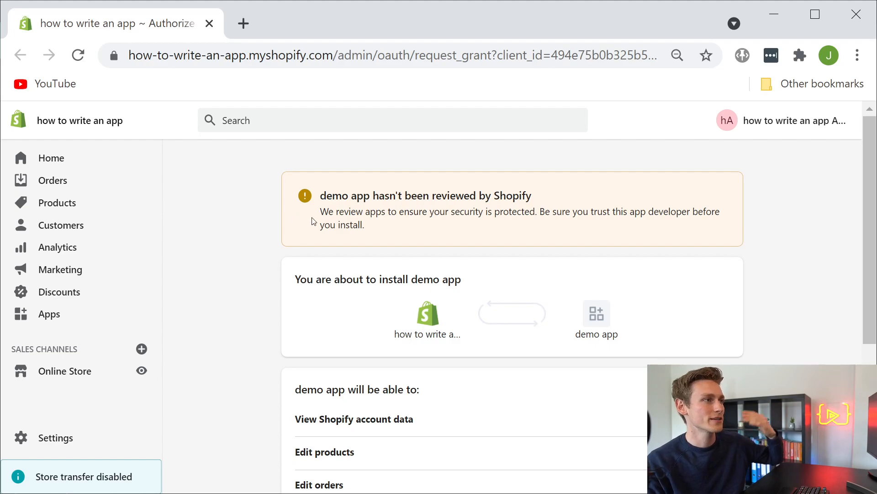
Scroll down the app install page toward Install unlisted app.
scroll(down, 3)
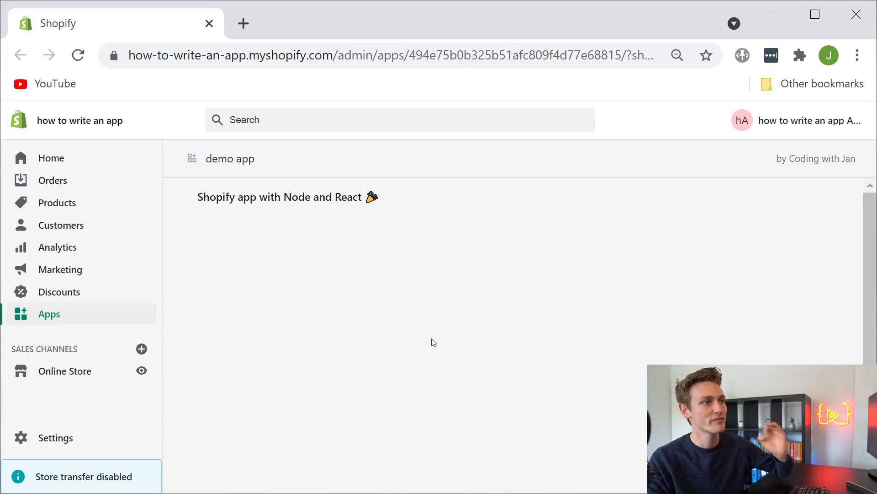
mouse_move(429, 337)
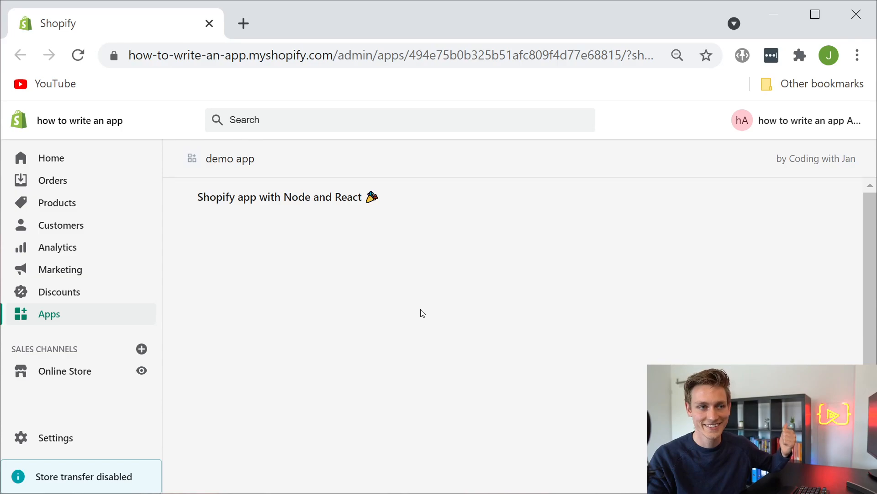
mouse_move(354, 262)
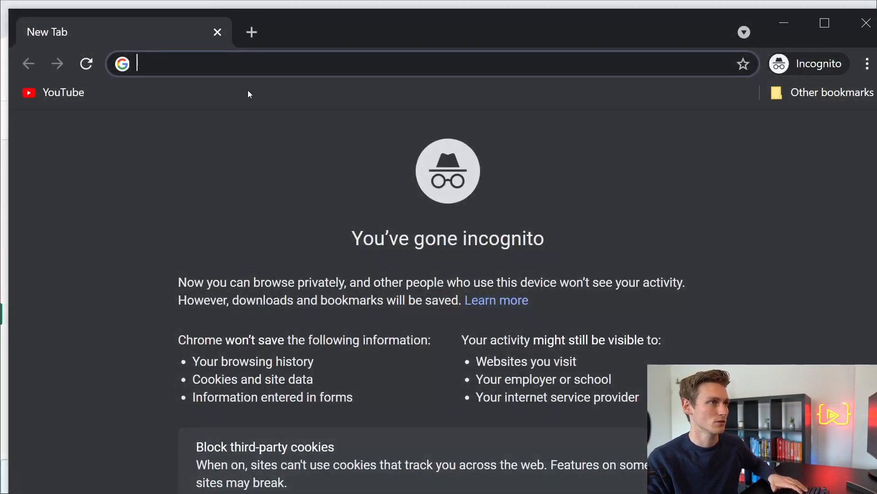
text(https://6f98407a8357.ngrok.io/)
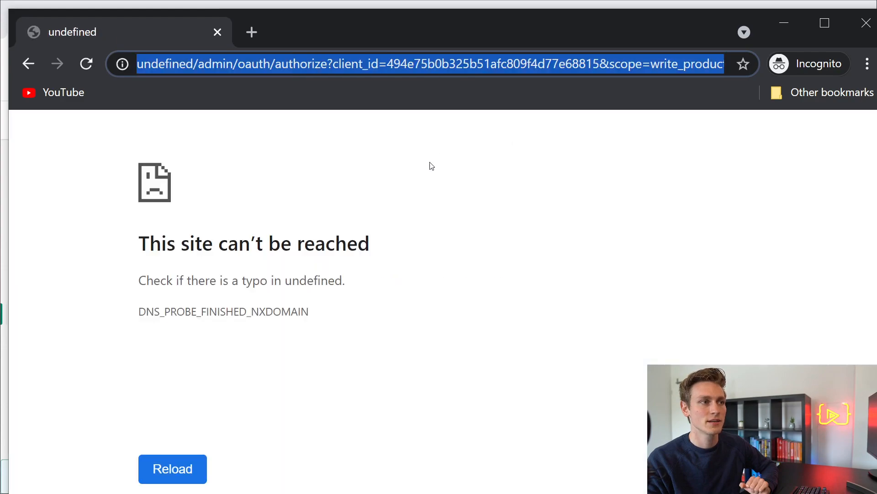
click(172, 468)
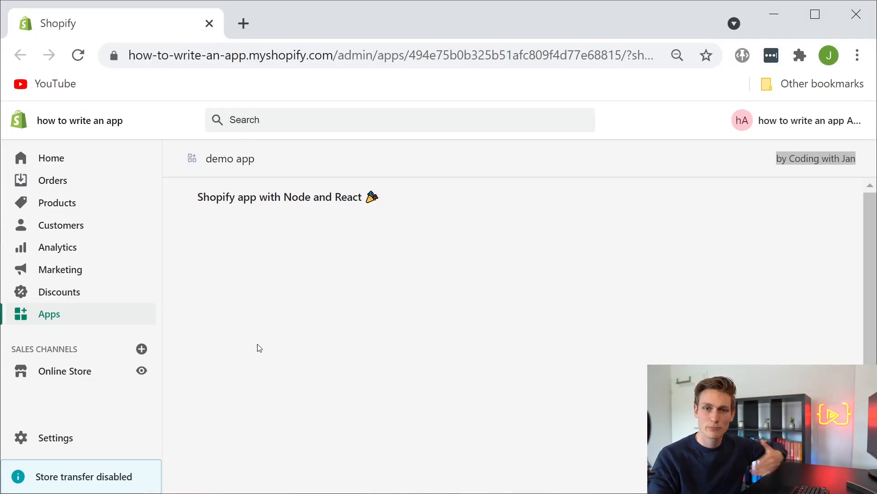
mouse_move(191, 338)
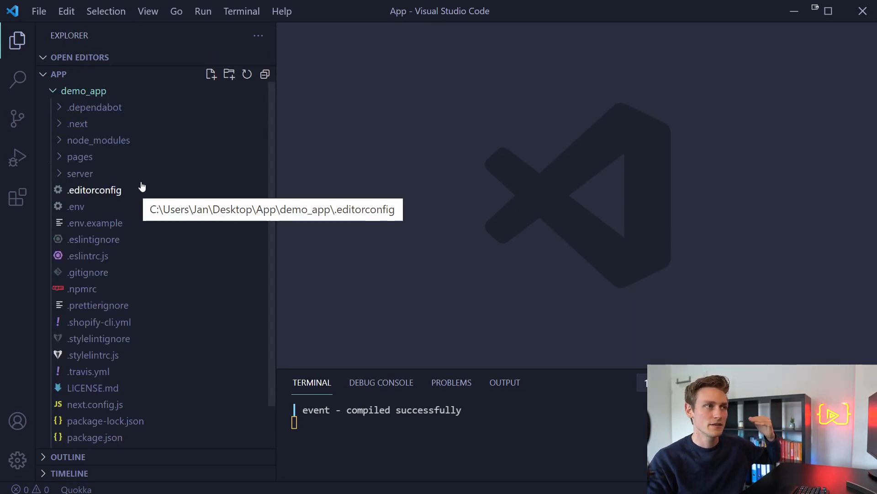
scroll(down, 3)
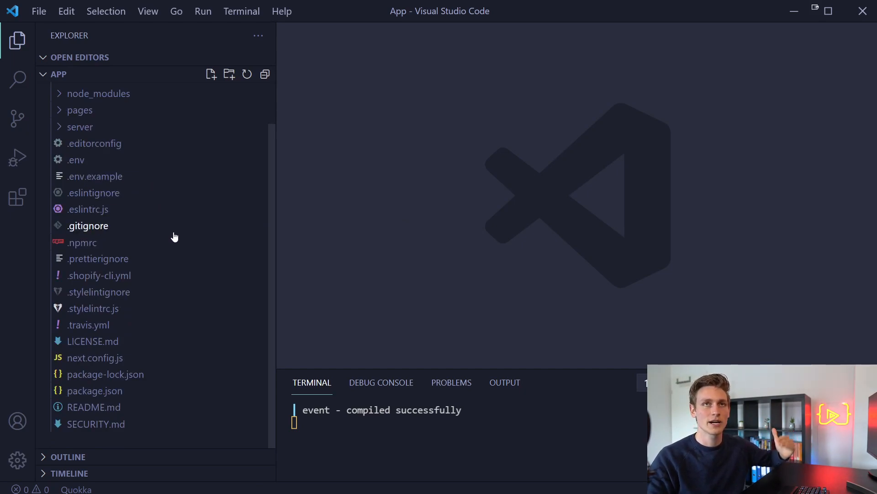
mouse_move(385, 236)
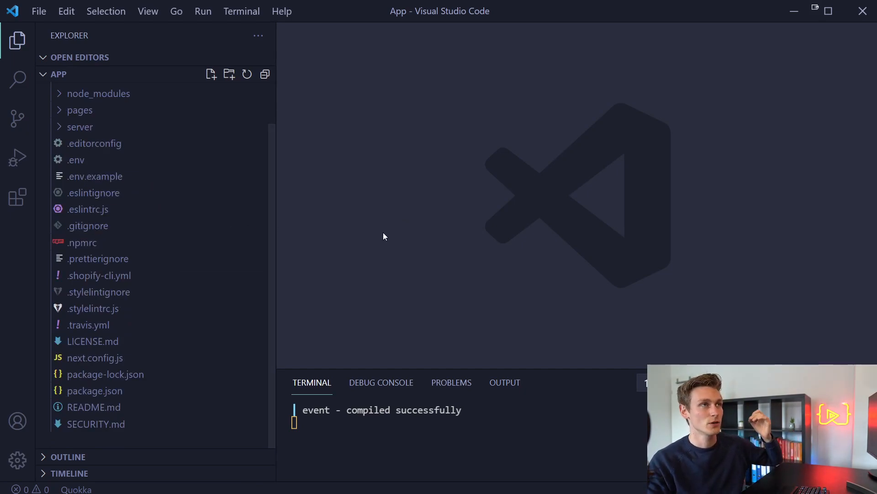
mouse_move(390, 257)
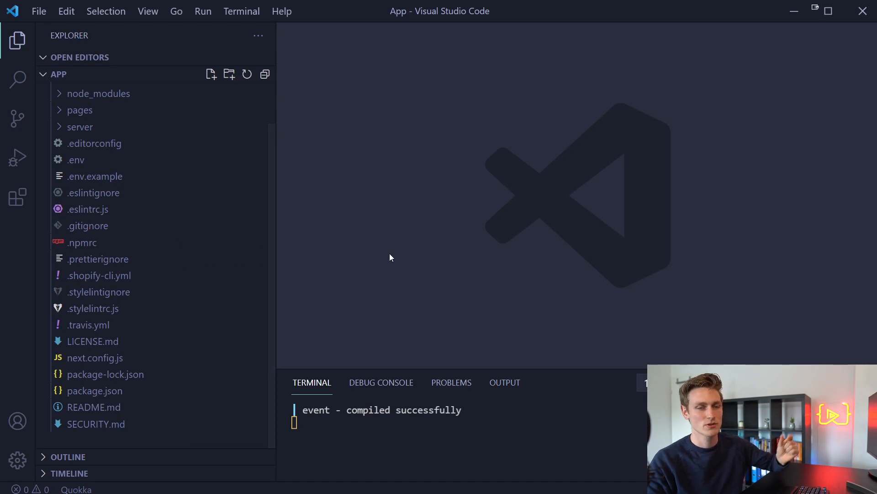
mouse_move(396, 259)
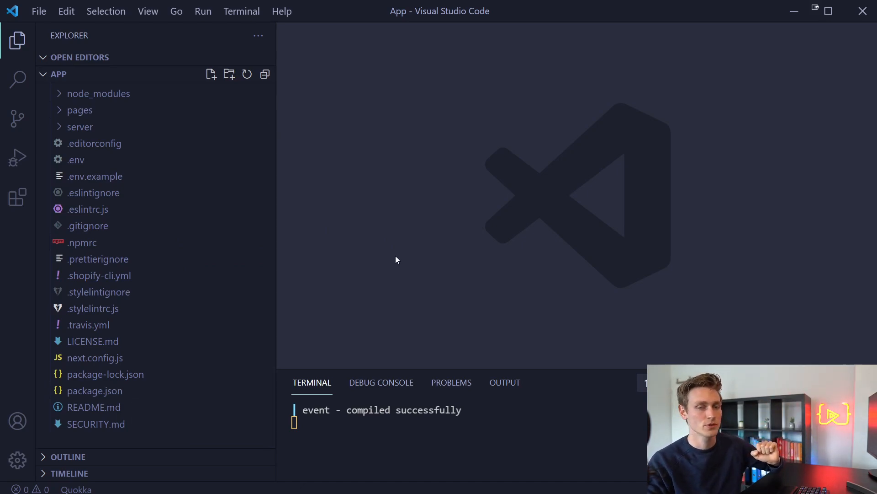
mouse_move(95, 391)
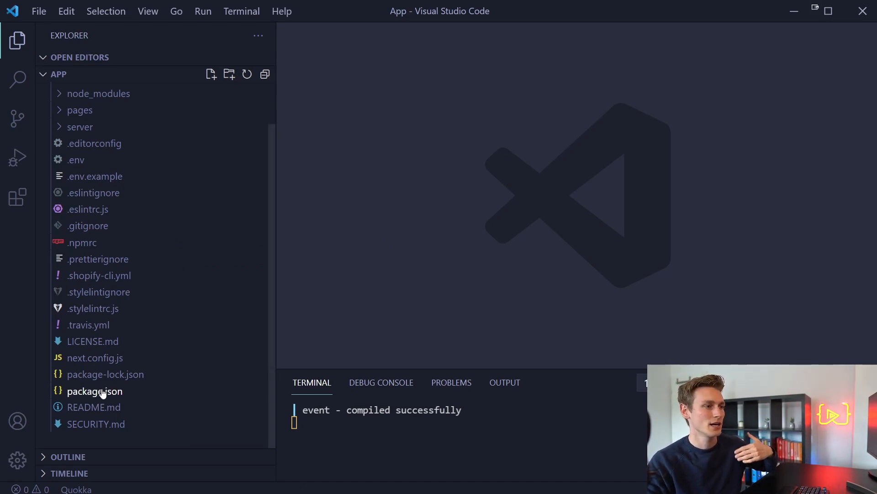
click(94, 391)
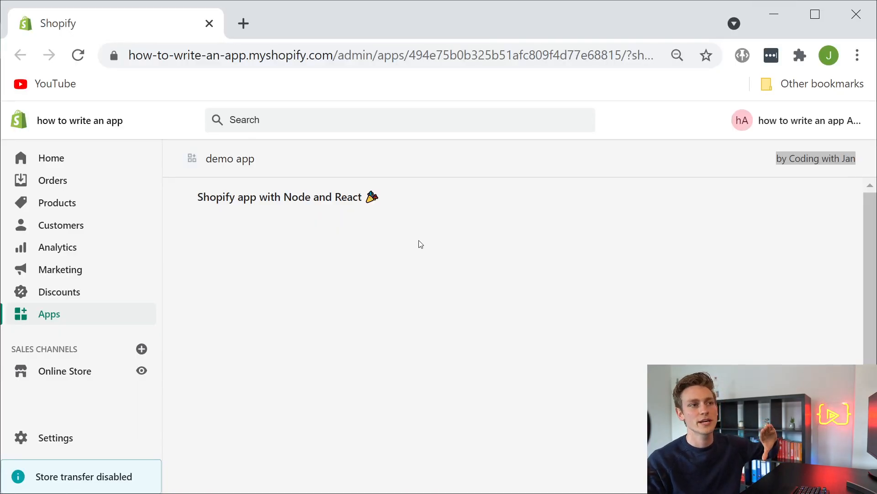
double_click(279, 196)
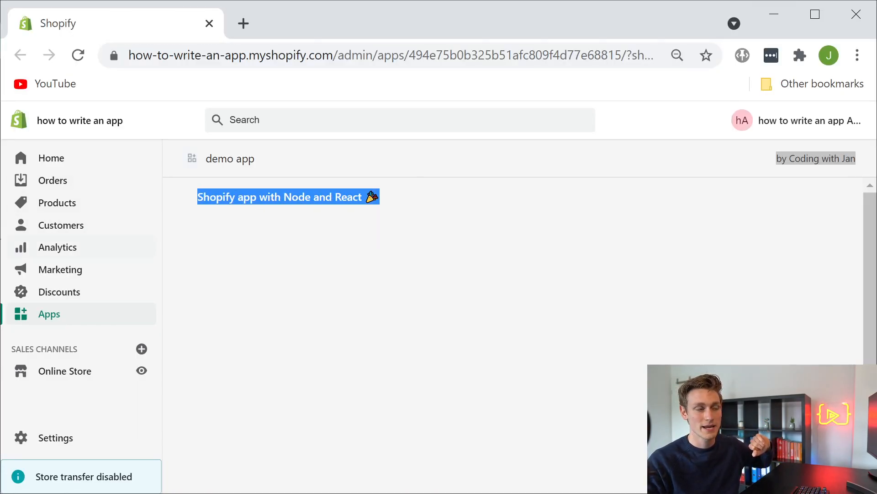
click(301, 287)
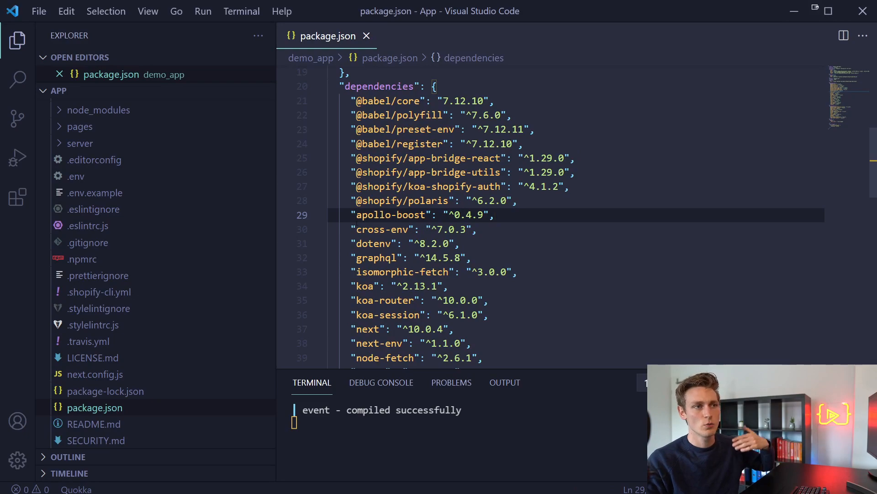
Note the apollo-boost dependency, then append 'test' to the index.js Heading.
click(456, 215)
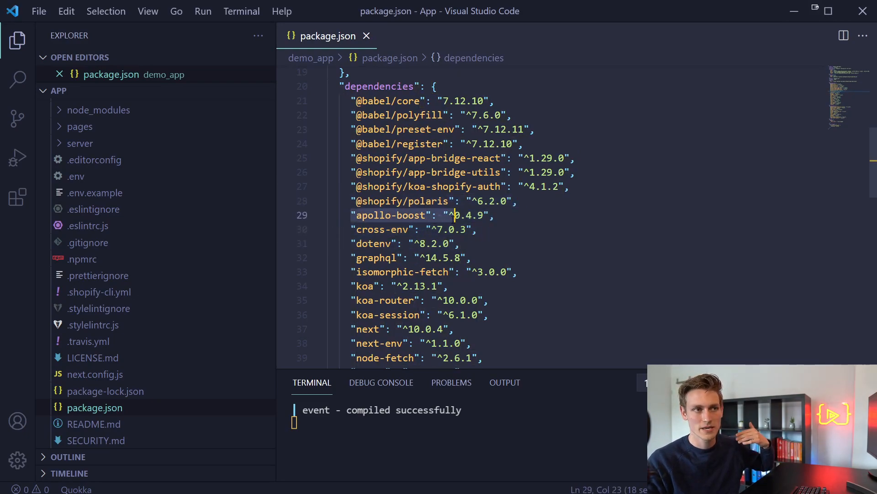
click(395, 214)
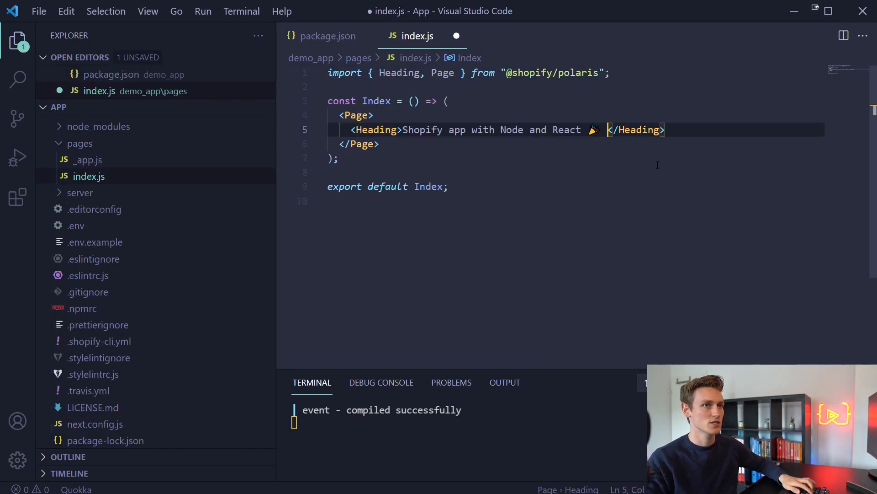
text(test)
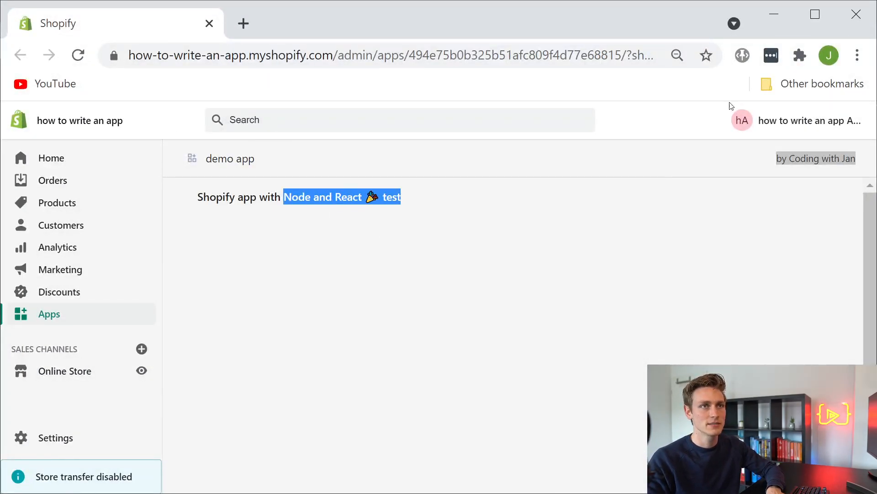
View the Polaris Data table example in the browser, then return to the code.
click(317, 23)
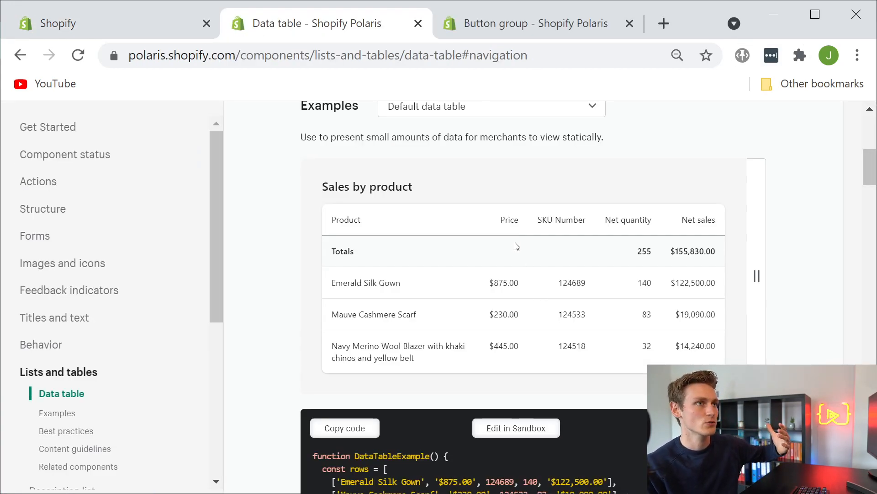
mouse_move(423, 193)
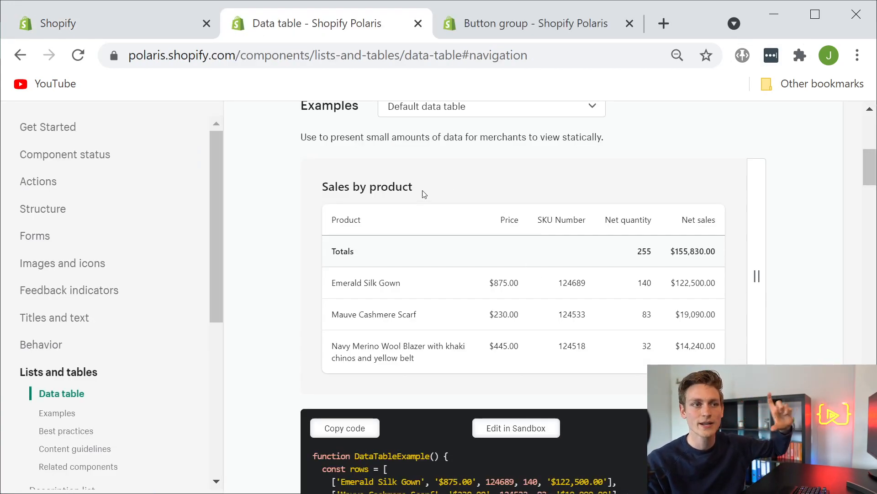
mouse_move(730, 337)
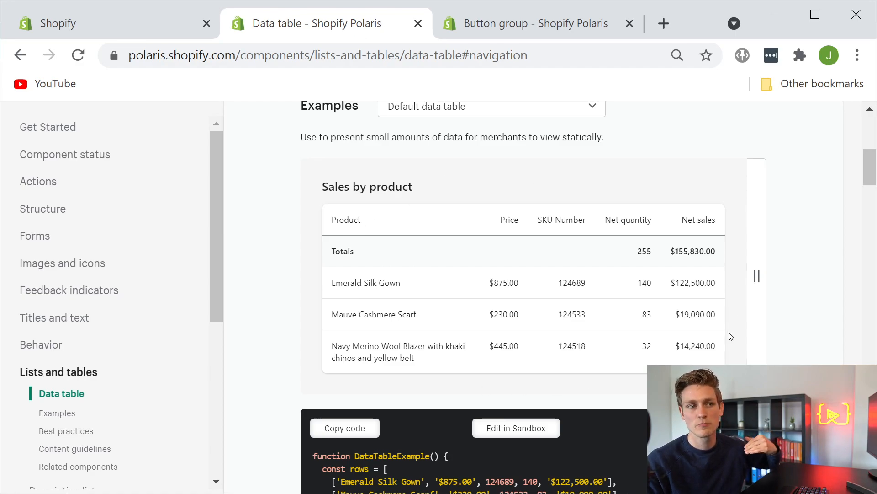
click(534, 23)
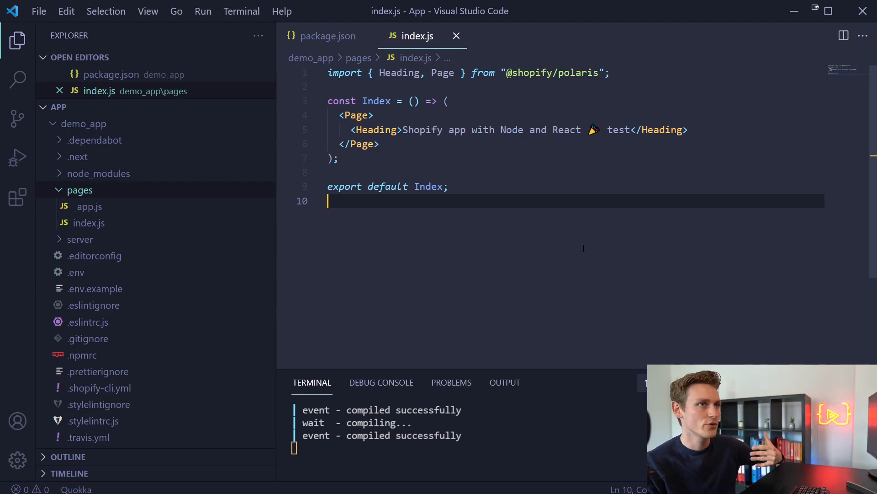
Expand the server folder and open server.js.
click(80, 239)
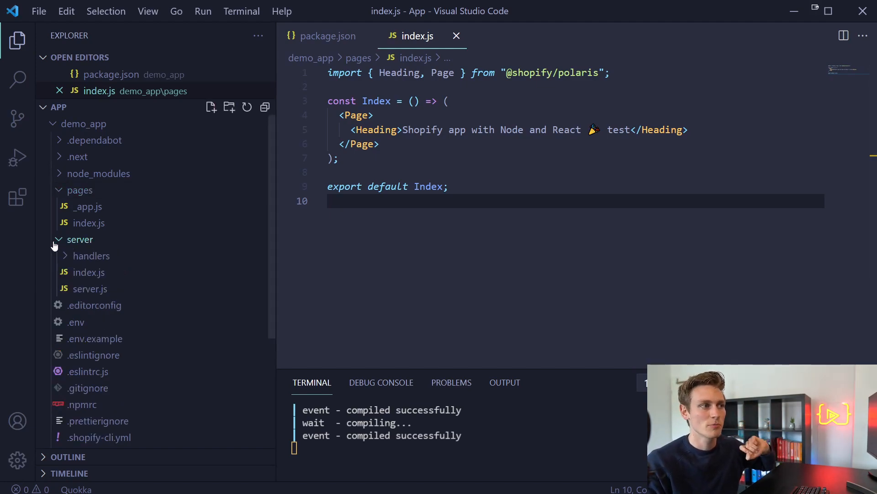
click(88, 288)
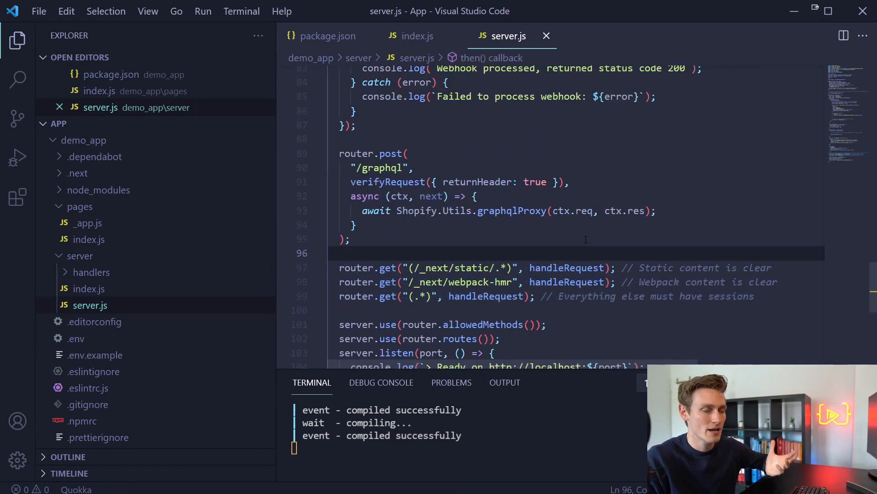
mouse_move(557, 35)
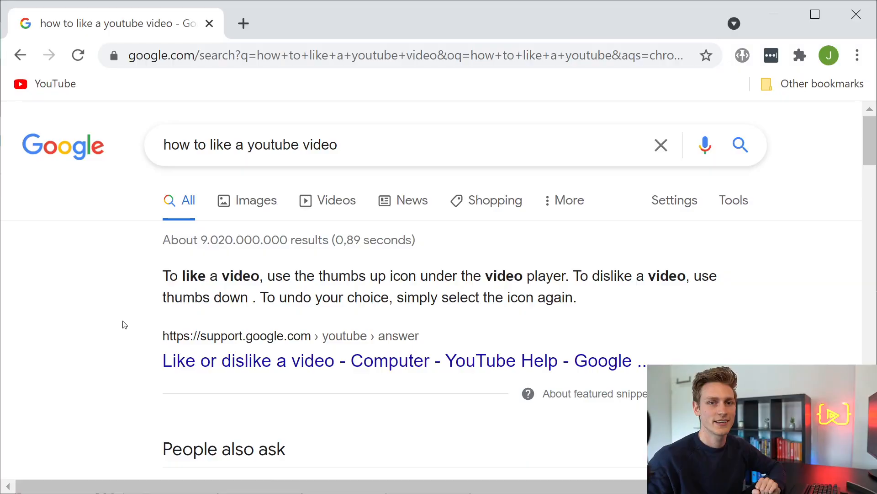
mouse_move(142, 293)
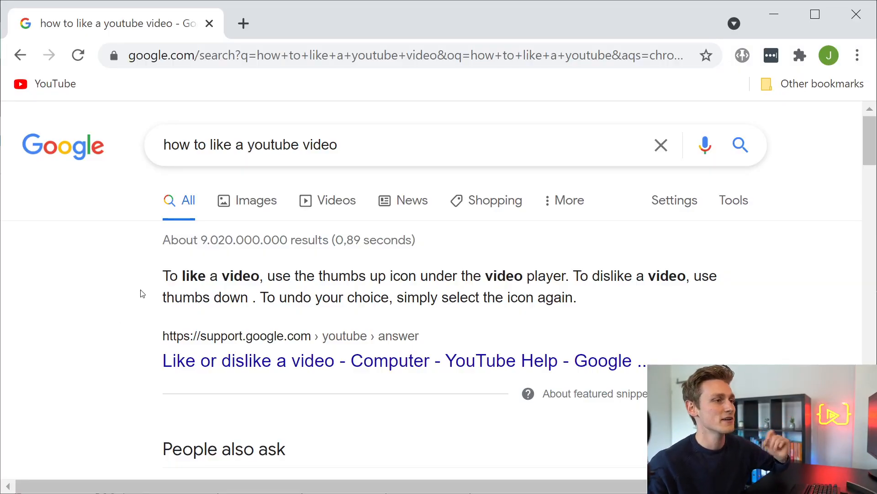